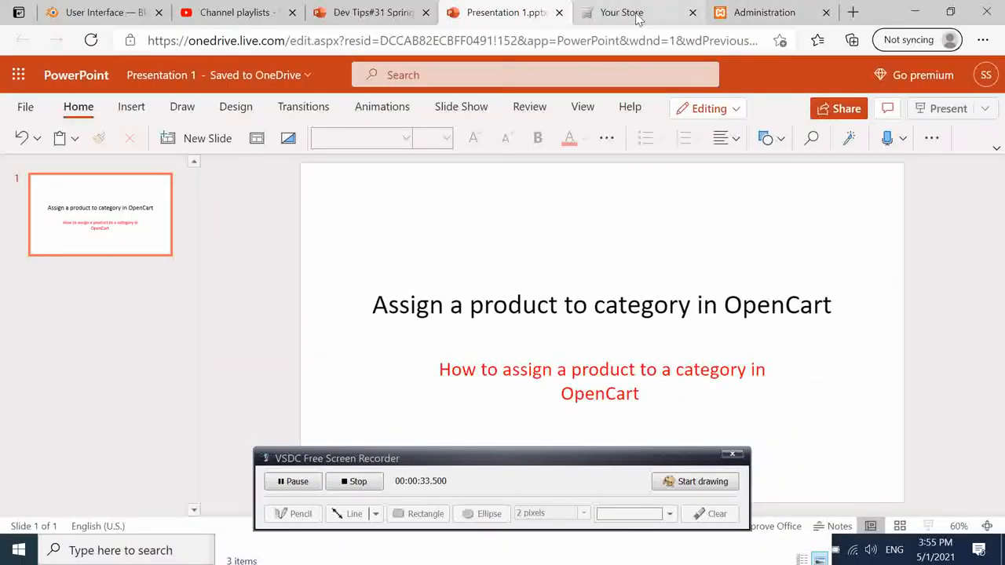
- Switch from the PowerPoint slide to the 'Your Store' storefront home page
{"action": "left_click", "coordinate": [621, 12]}
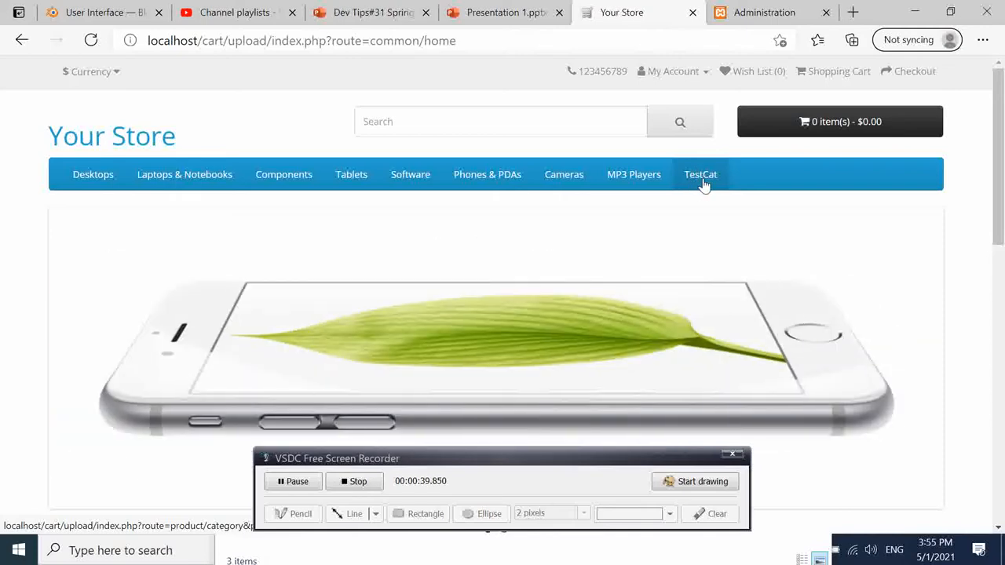
- Show the empty TestCat storefront category page, then move to the Administration tab
{"action": "left_click", "coordinate": [700, 174]}
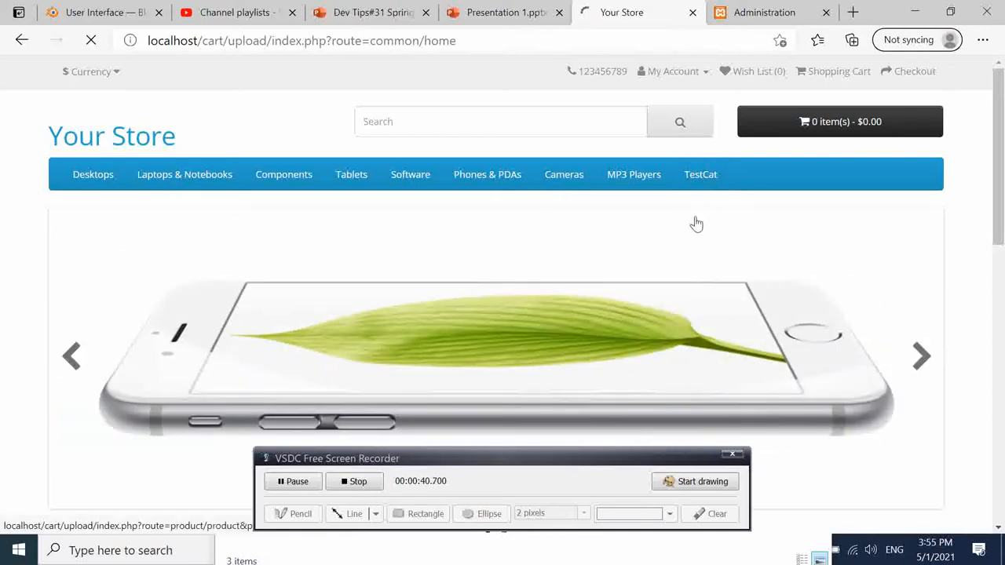
{"action": "left_click", "coordinate": [700, 174]}
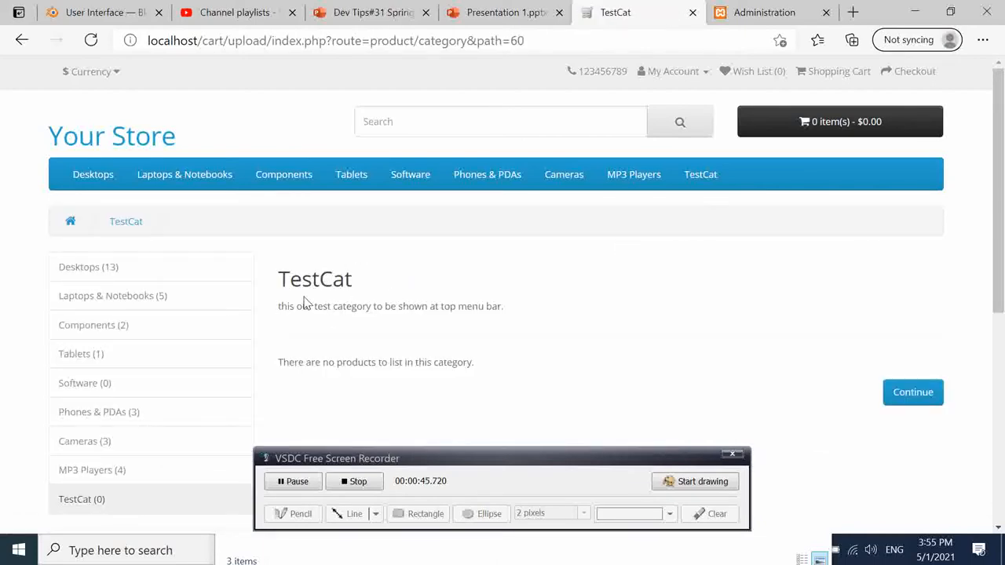
{"action": "scroll", "scroll_direction": "down", "scroll_amount": 3}
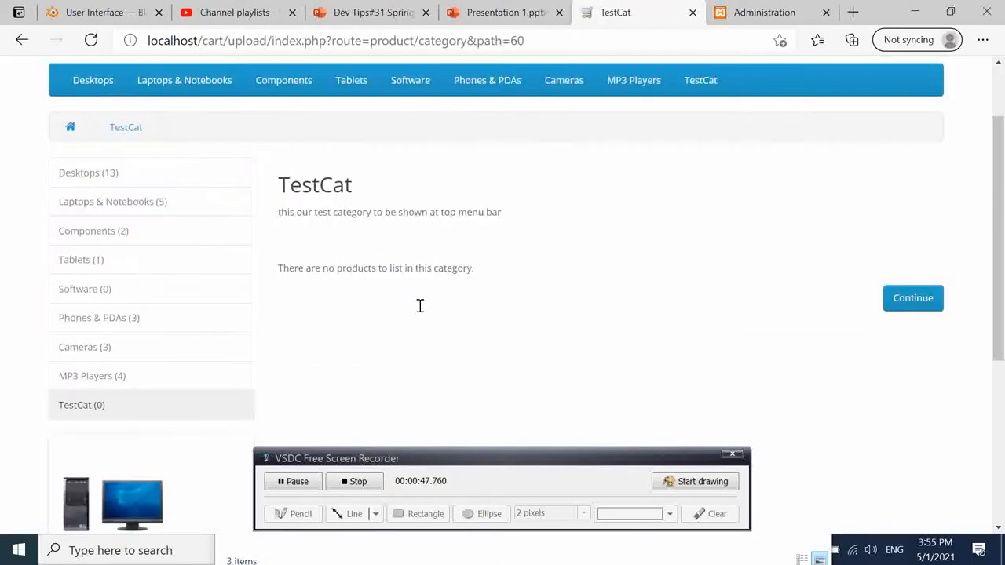
{"action": "scroll", "scroll_direction": "down", "scroll_amount": 3}
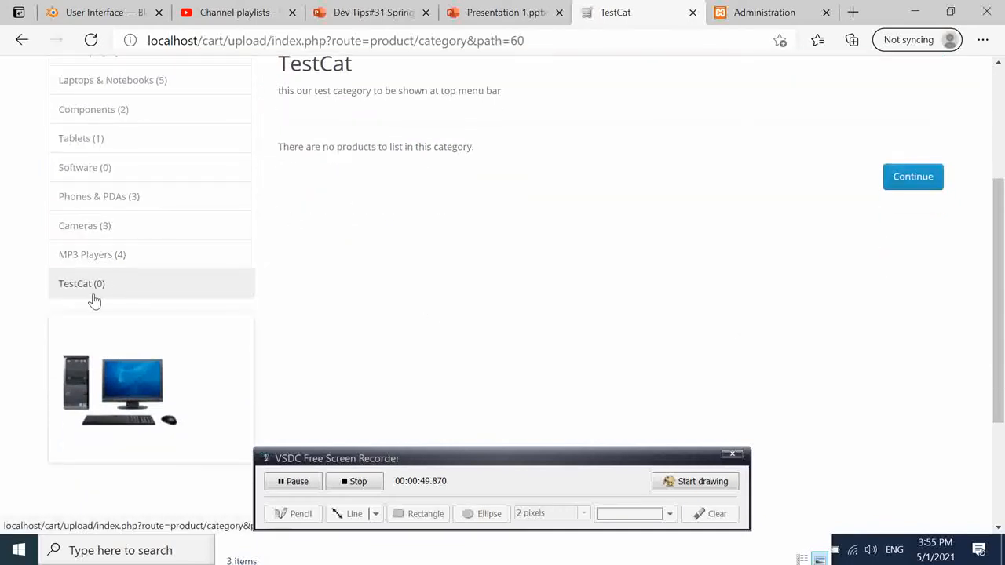
{"action": "mouse_move", "coordinate": [584, 265]}
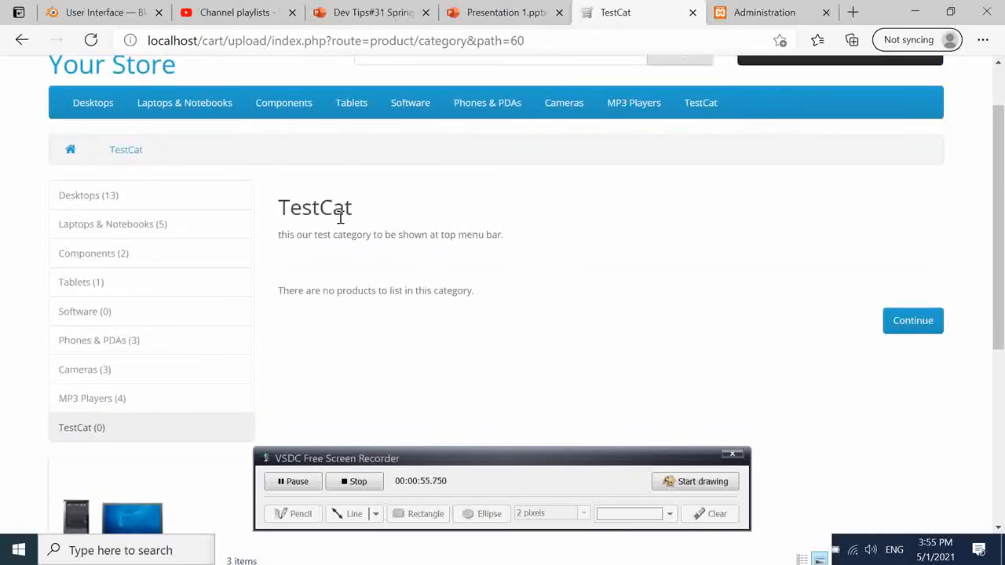
{"action": "mouse_move", "coordinate": [772, 91]}
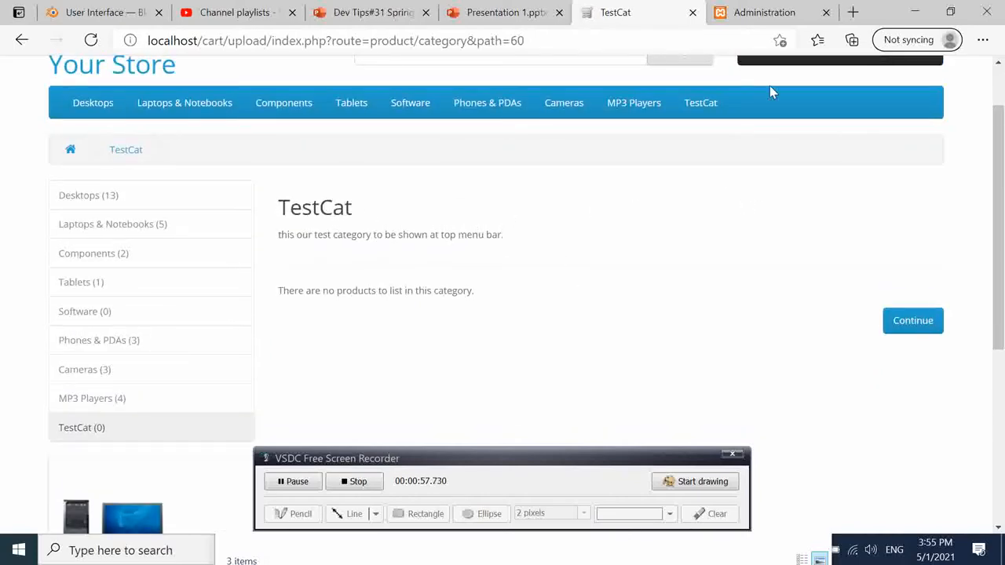
{"action": "left_click", "coordinate": [763, 12]}
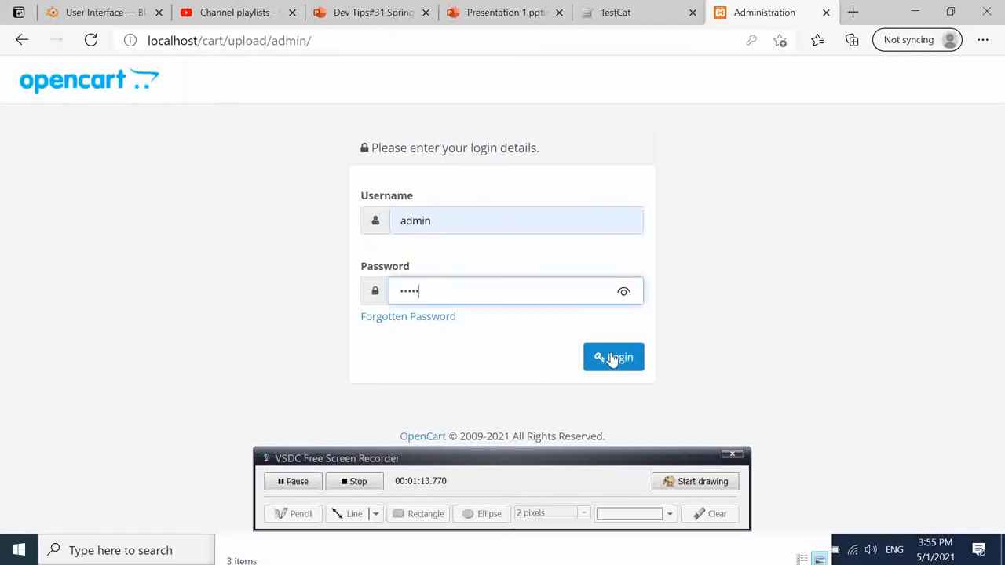
- Log in to the admin area and open Catalog > Products after a look at Categories
{"action": "left_click", "coordinate": [612, 358]}
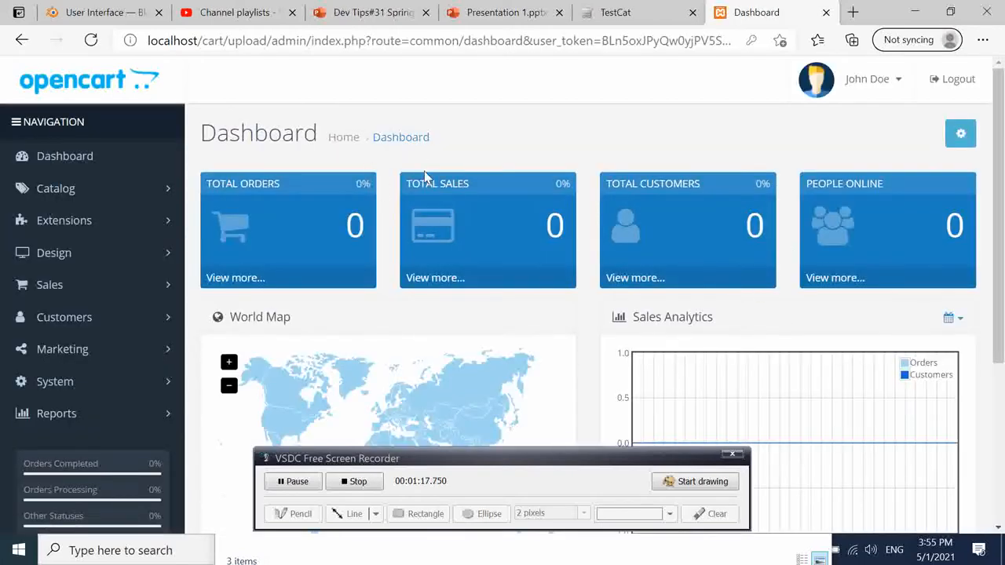
{"action": "mouse_move", "coordinate": [506, 166]}
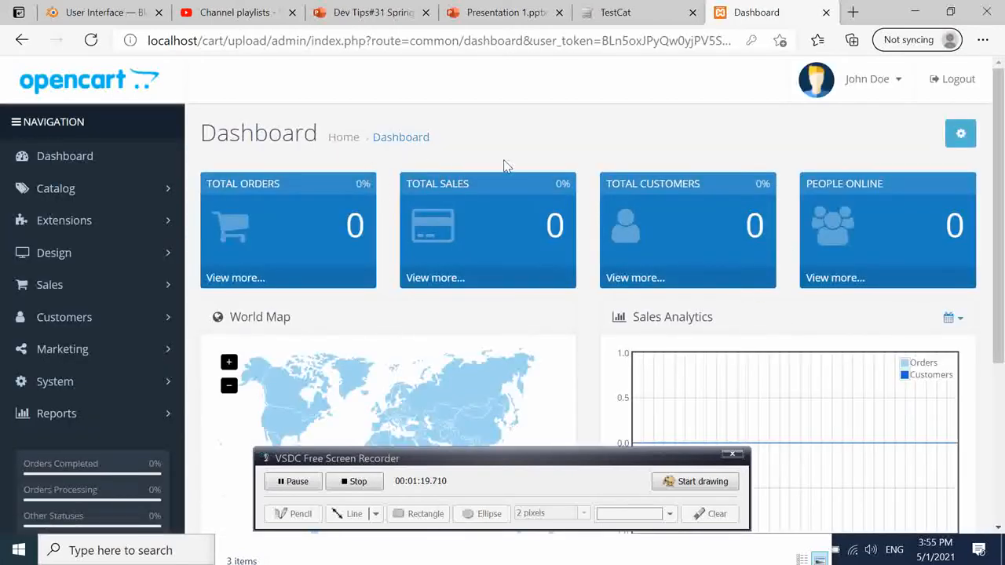
{"action": "left_click", "coordinate": [56, 188]}
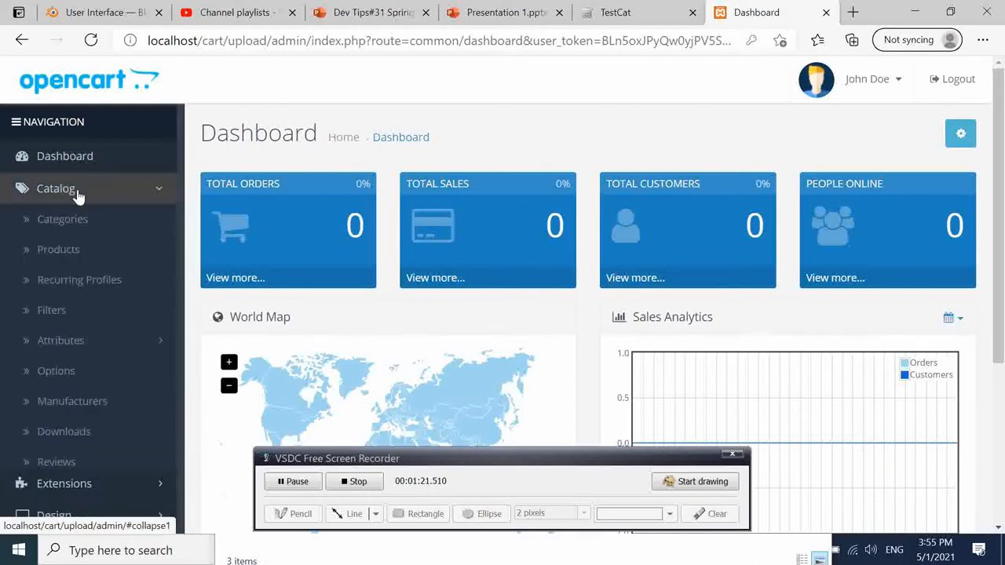
{"action": "left_click", "coordinate": [69, 218]}
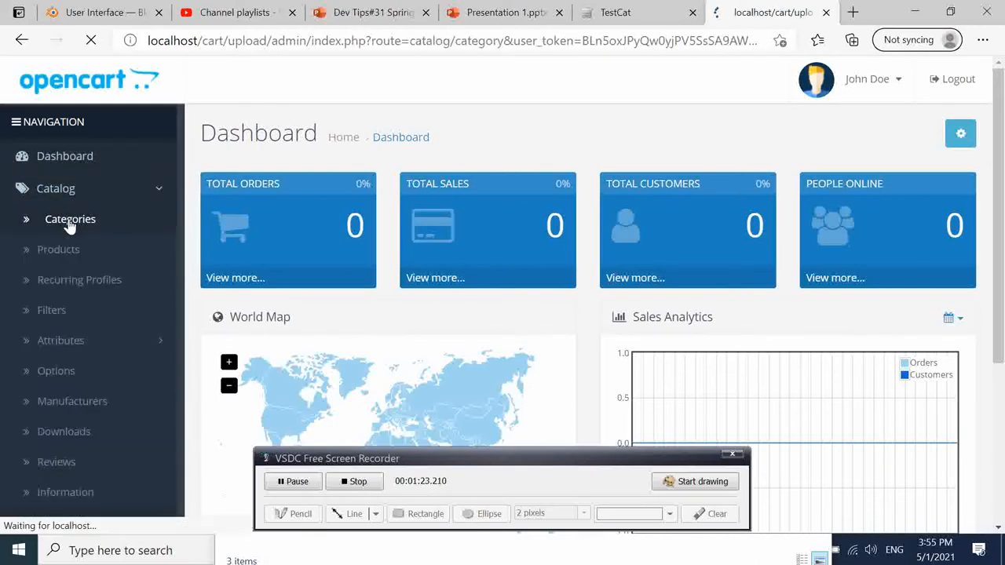
{"action": "left_click", "coordinate": [69, 218]}
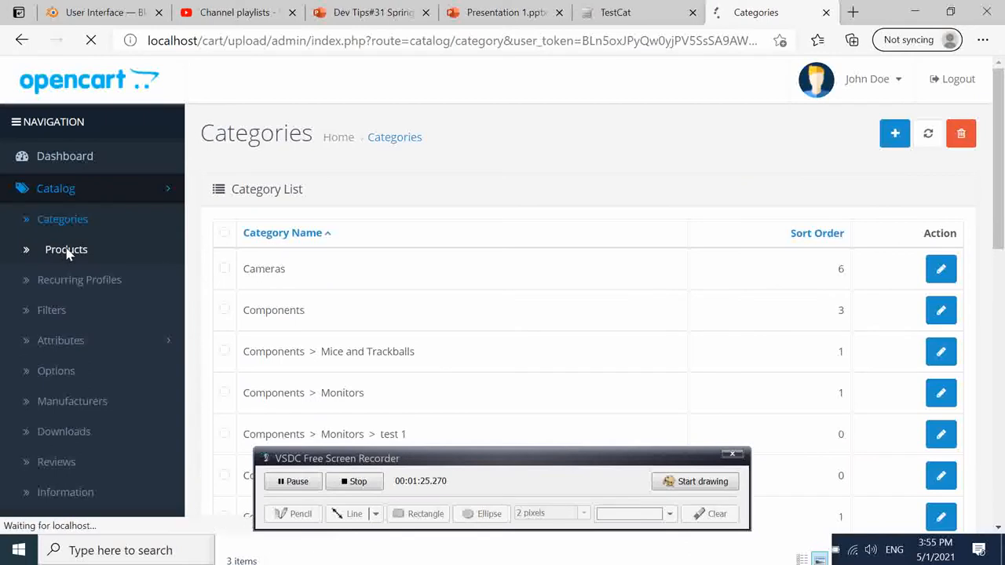
{"action": "left_click", "coordinate": [66, 248]}
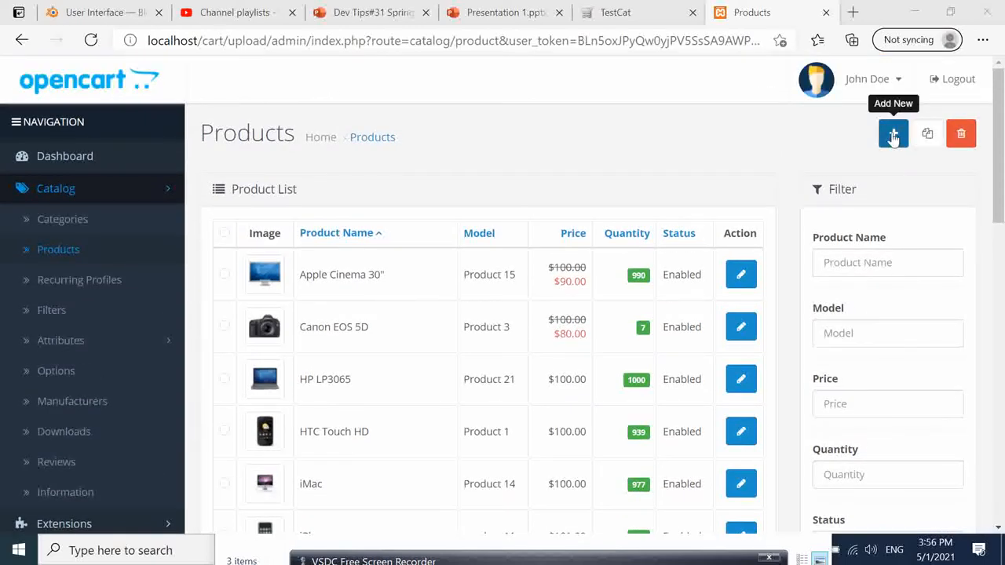
- Start a new product and enter 'ABC introduction' as its Product Name
{"action": "left_click", "coordinate": [892, 134]}
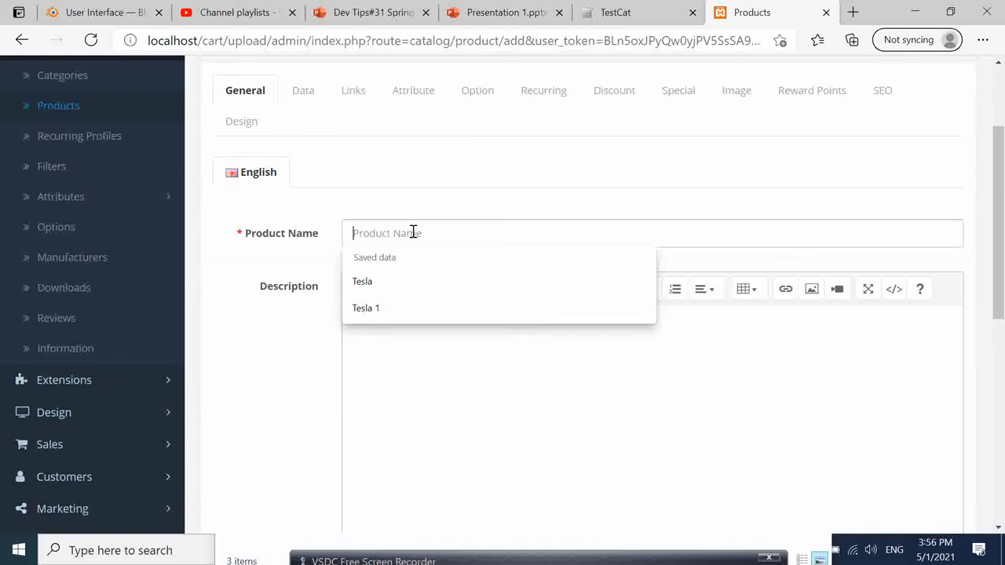
{"action": "type", "text": "A"}
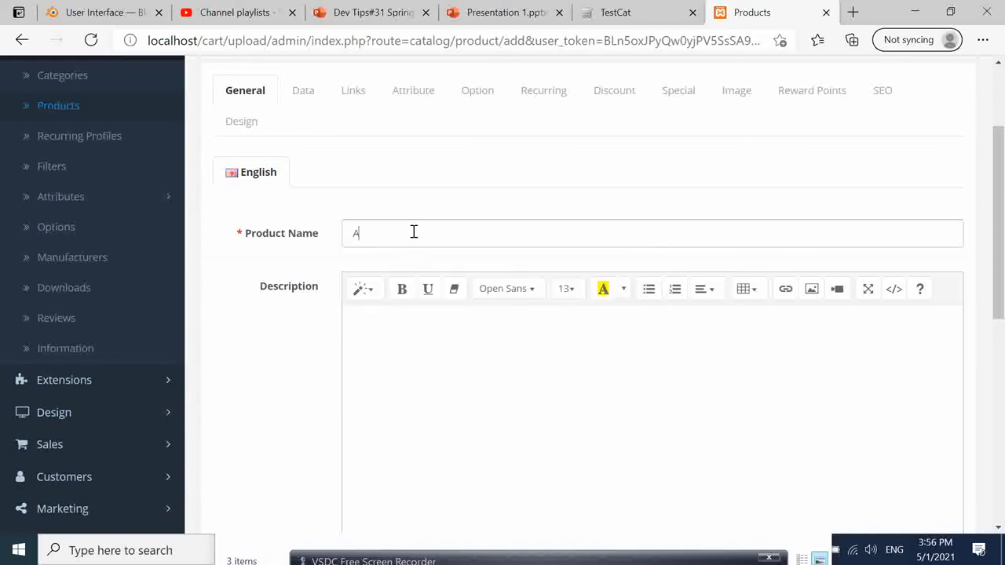
{"action": "type", "text": "BC"}
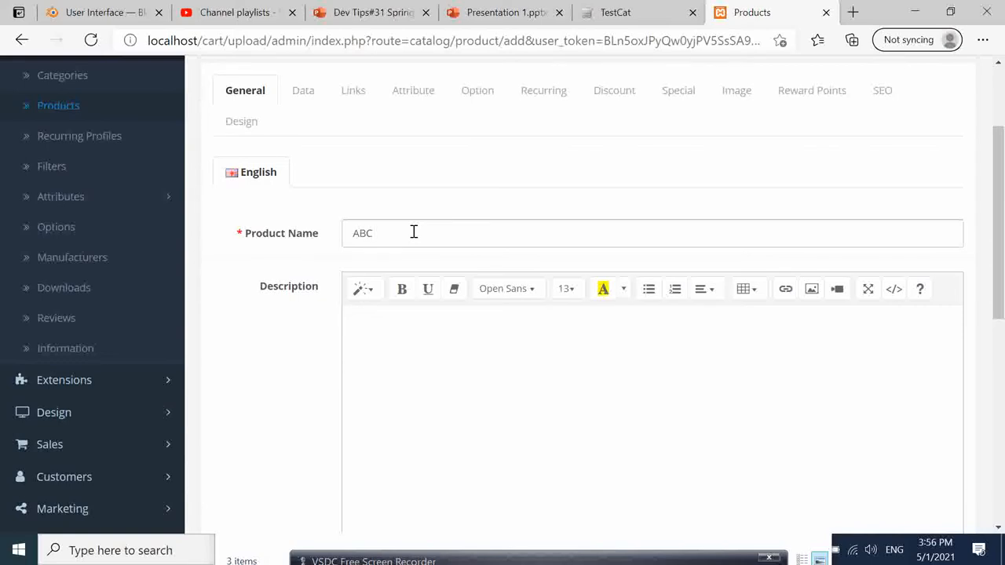
{"action": "type", "text": "intro"}
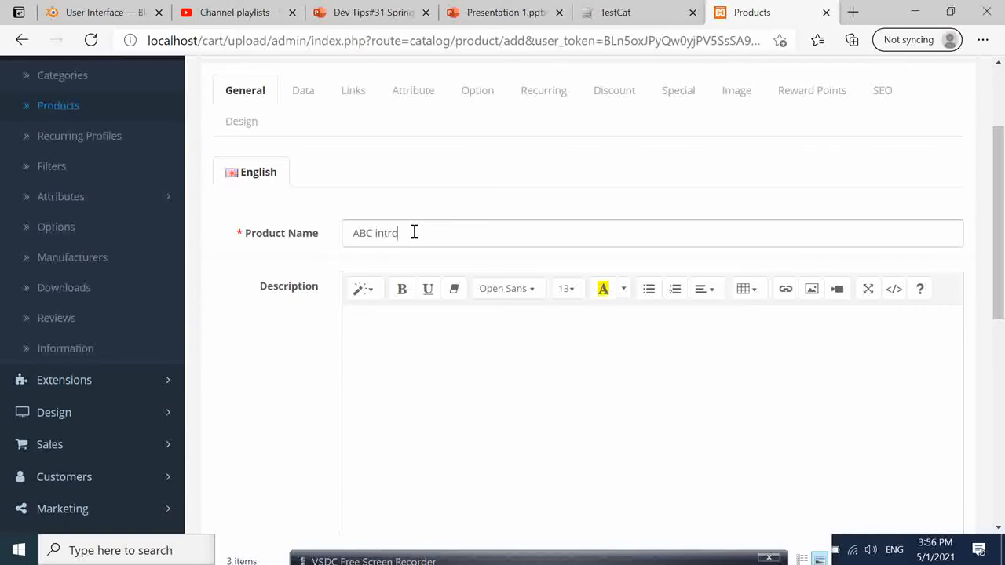
{"action": "type", "text": "duction"}
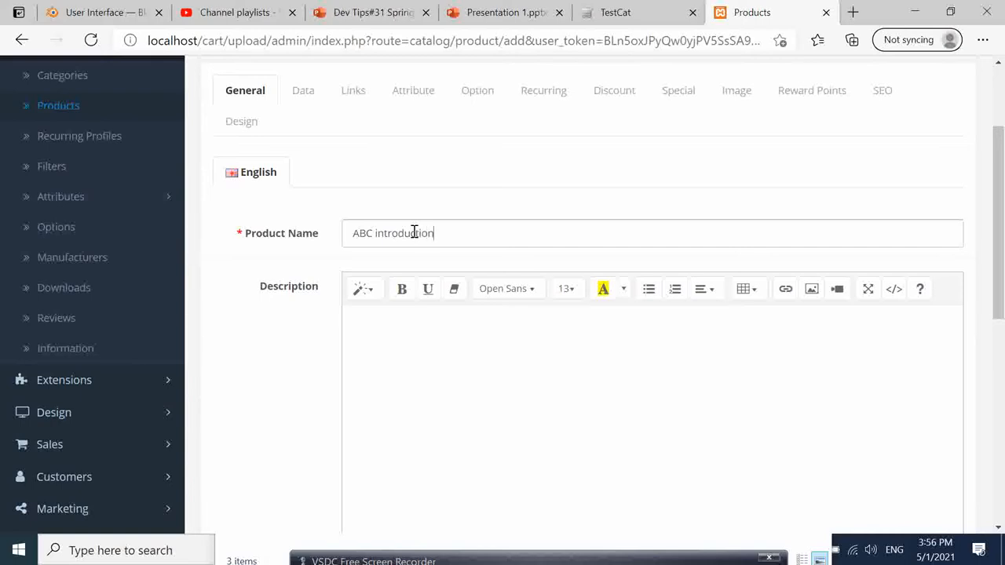
- Fill the Description and Meta Tag Title with 'ABC introduction' as well
{"action": "double_click", "coordinate": [408, 233]}
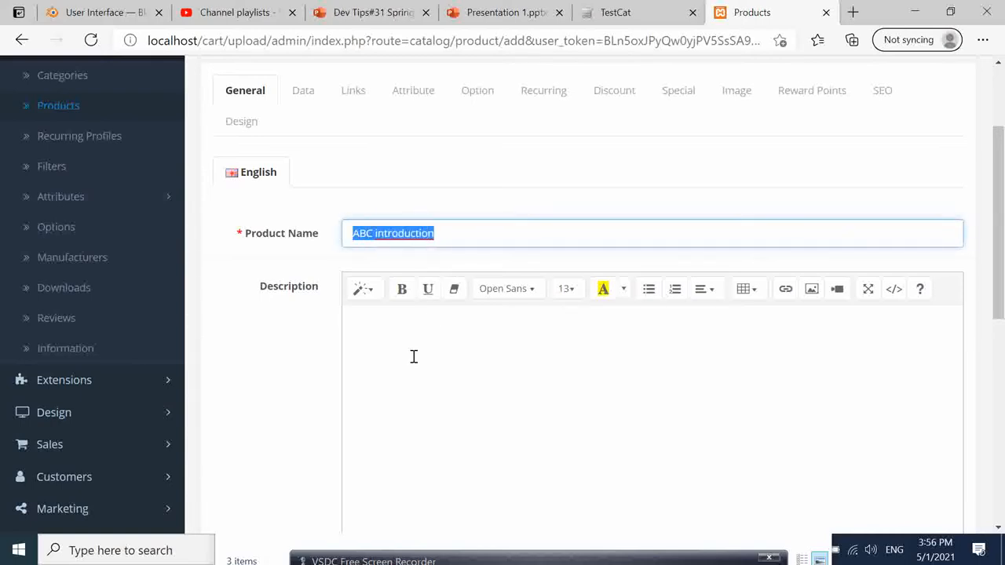
{"action": "type", "text": "ABC introduction"}
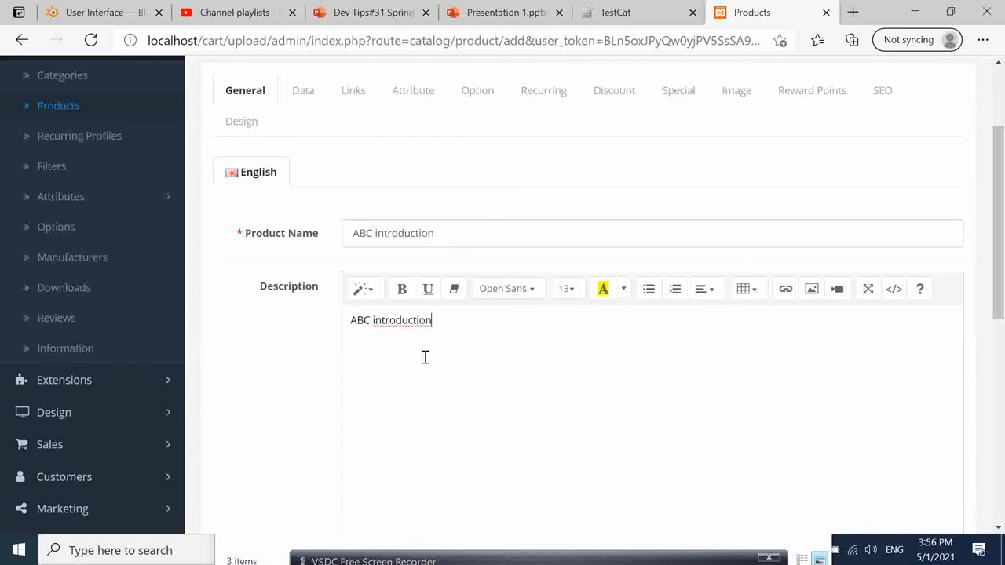
{"action": "mouse_move", "coordinate": [442, 330]}
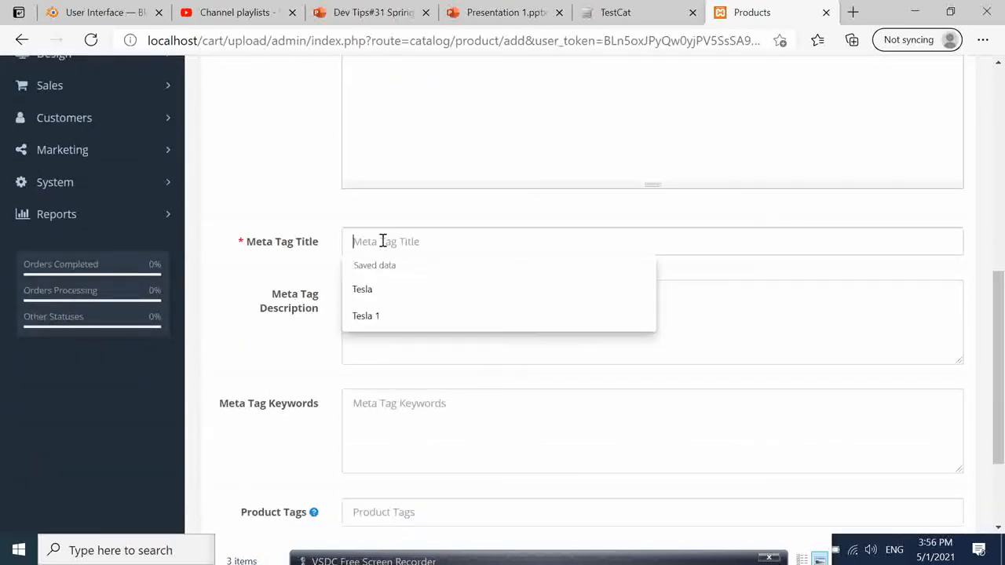
{"action": "type", "text": "ABC introduction"}
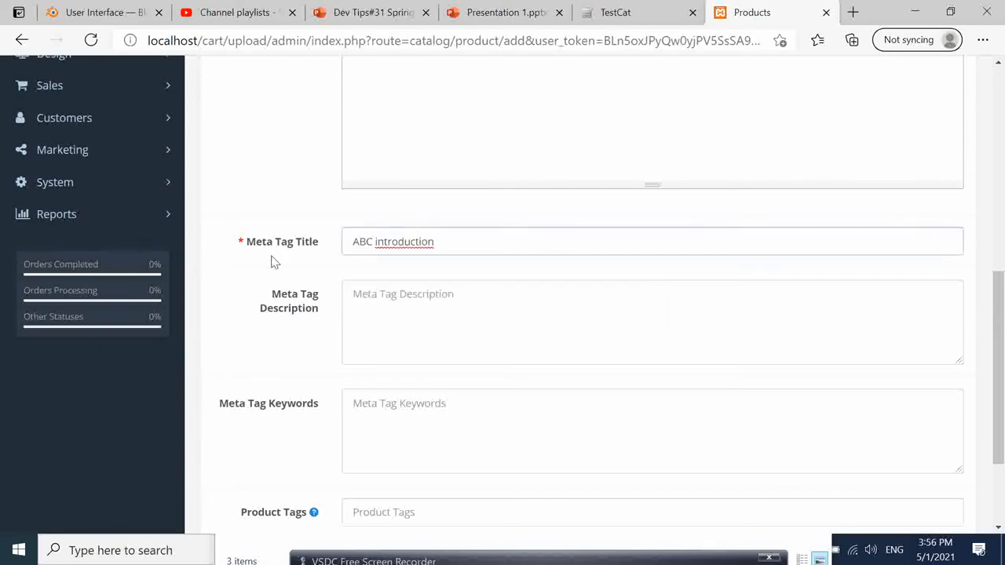
{"action": "mouse_move", "coordinate": [242, 245]}
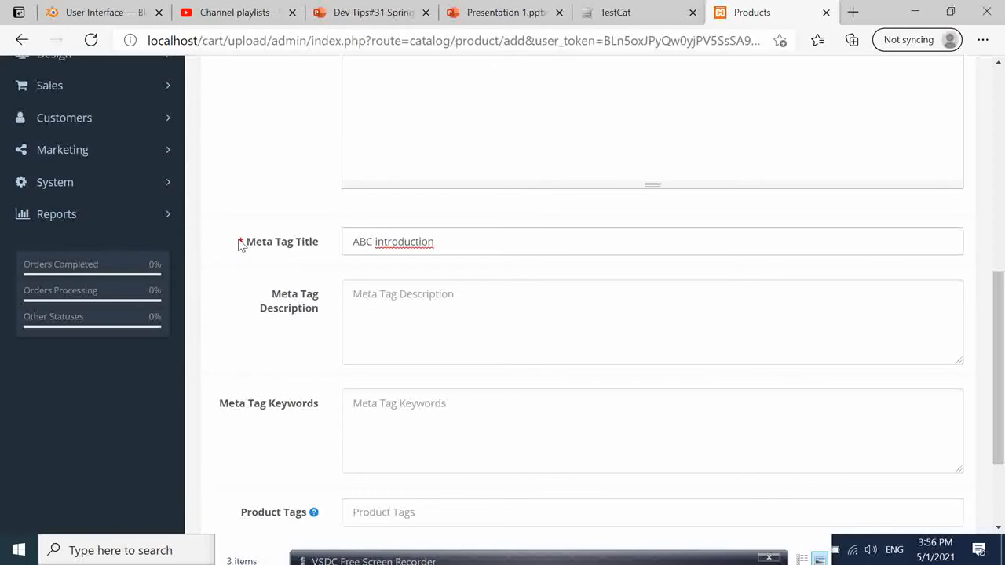
{"action": "left_click", "coordinate": [432, 242]}
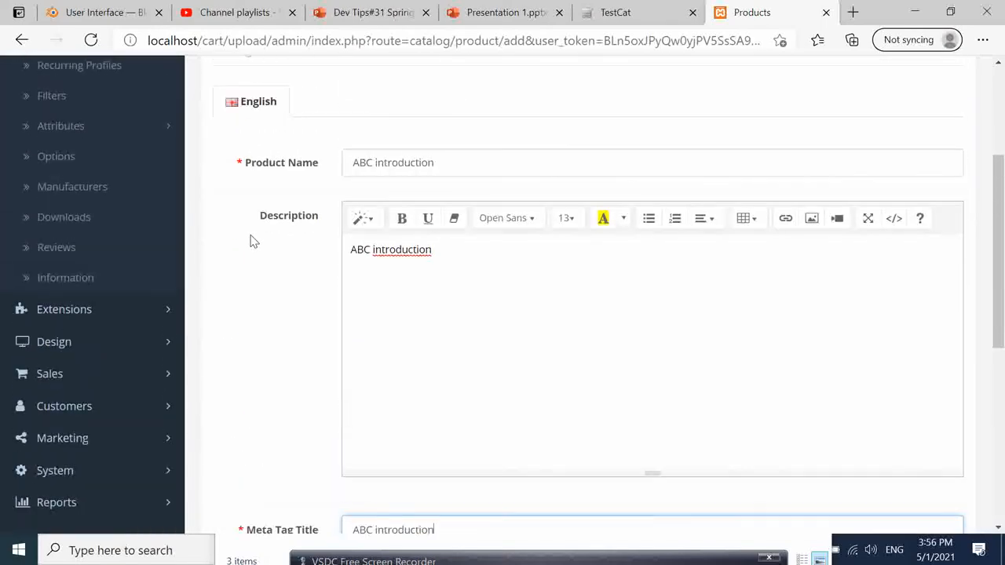
- On the Data tab set Model to 1 and Quantity to 100
{"action": "left_click", "coordinate": [301, 166]}
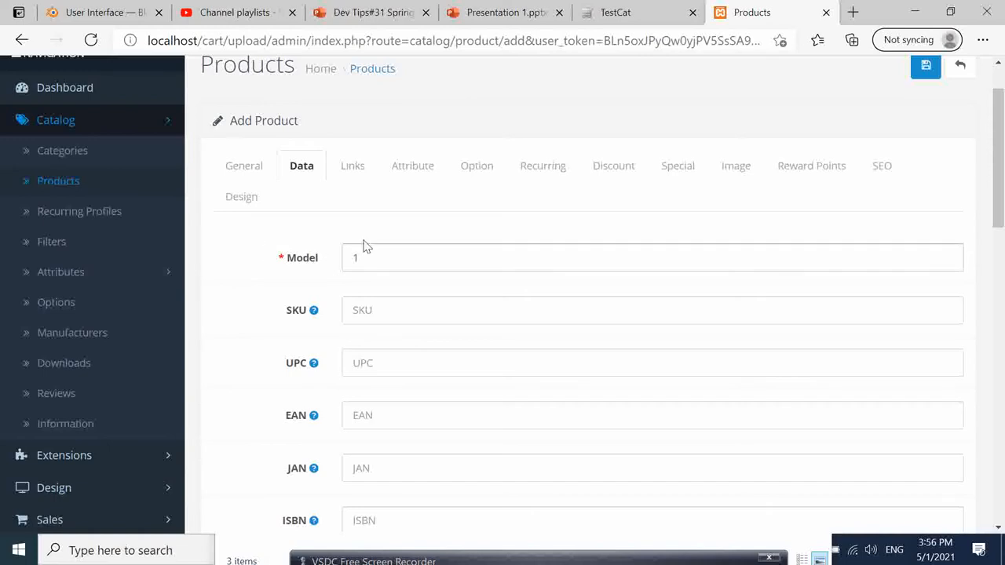
{"action": "scroll", "scroll_direction": "down", "scroll_amount": 3}
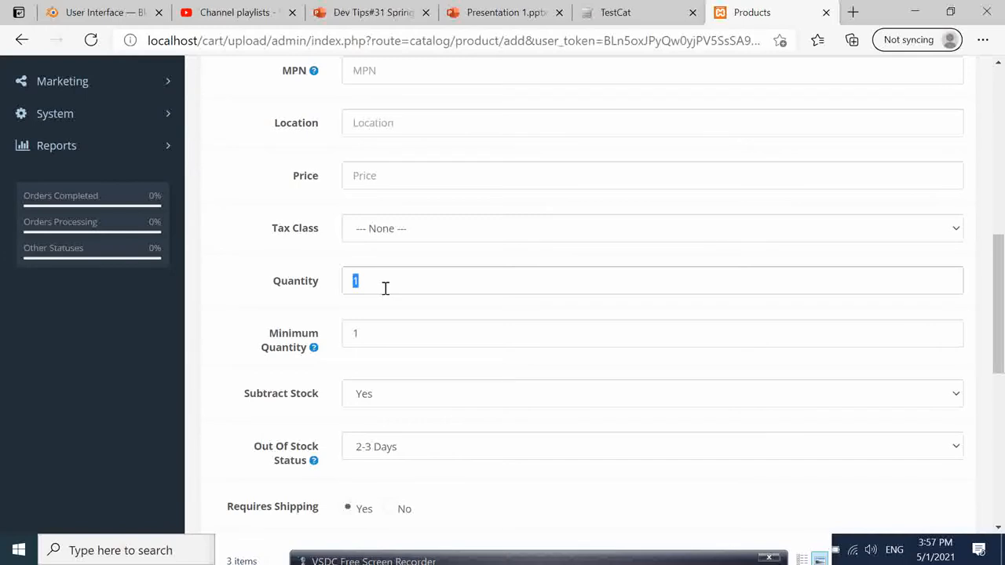
{"action": "type", "text": "00"}
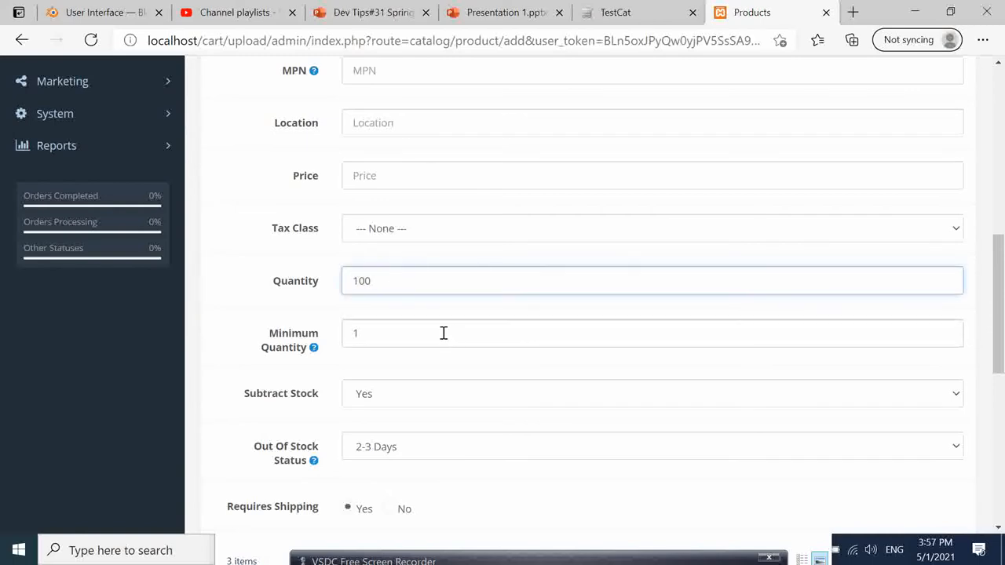
{"action": "scroll", "scroll_direction": "down", "scroll_amount": 3}
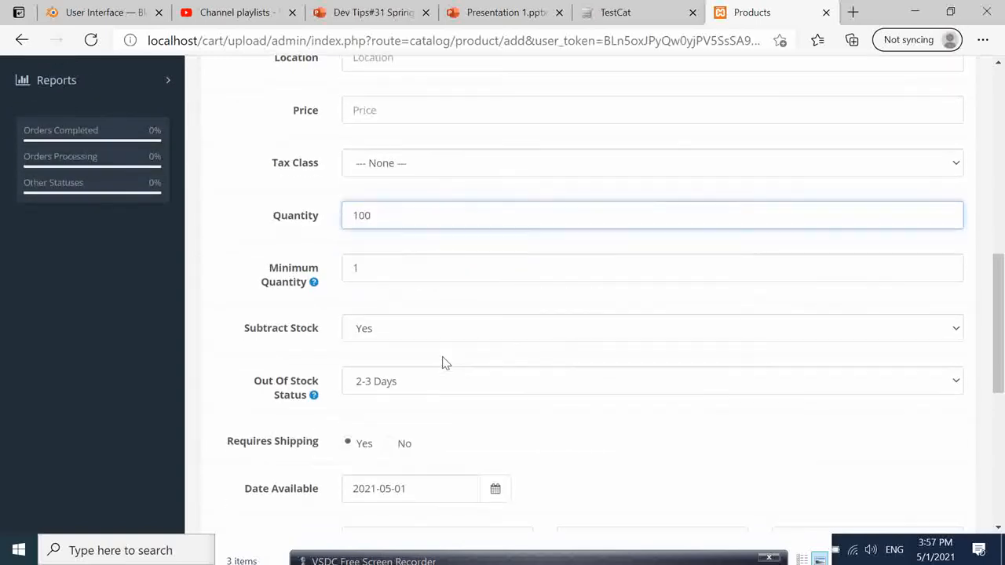
{"action": "scroll", "scroll_direction": "down", "scroll_amount": 3}
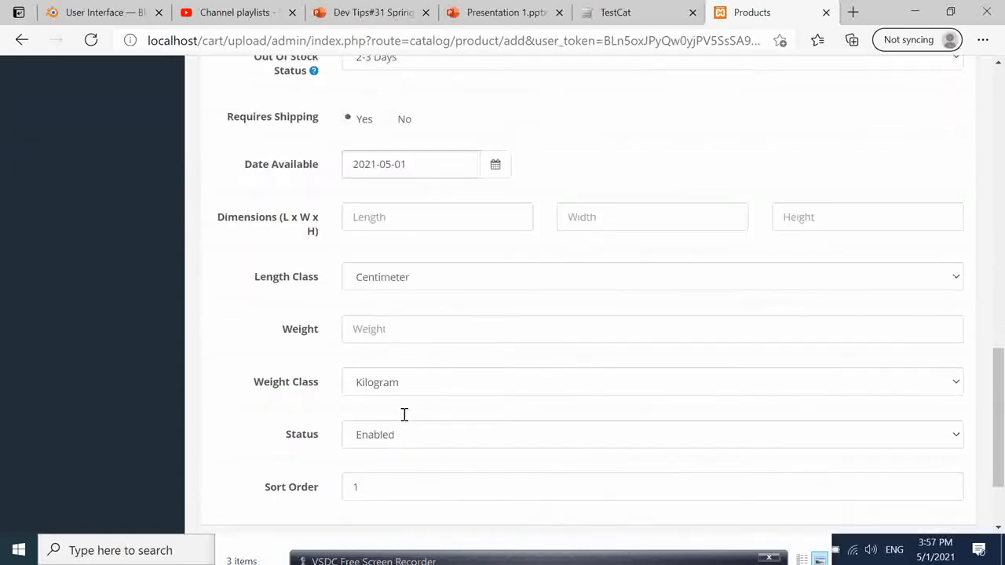
{"action": "scroll", "scroll_direction": "down", "scroll_amount": 3}
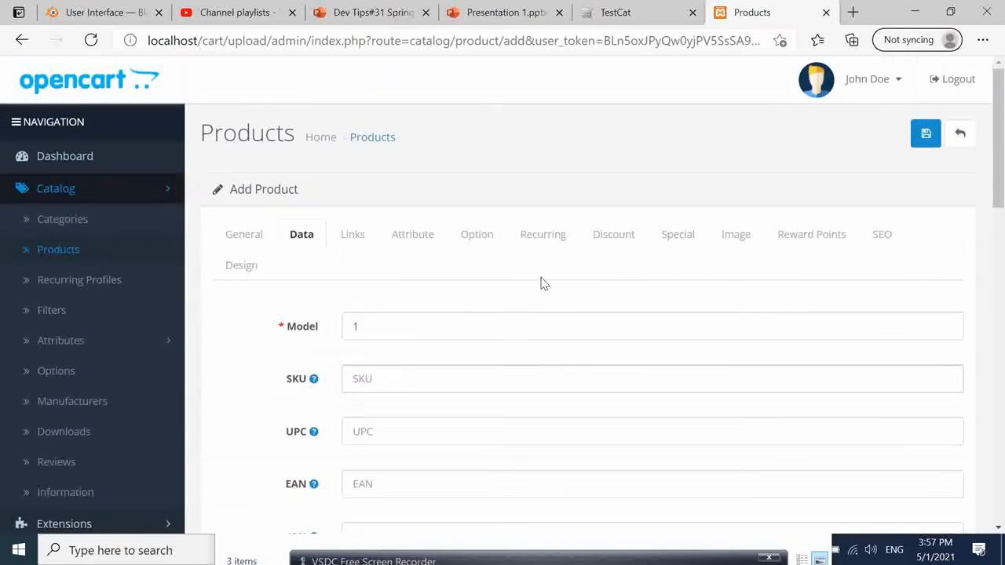
- On the Links tab pick TestCat from the Categories autocomplete for 'test'
{"action": "left_click", "coordinate": [352, 234]}
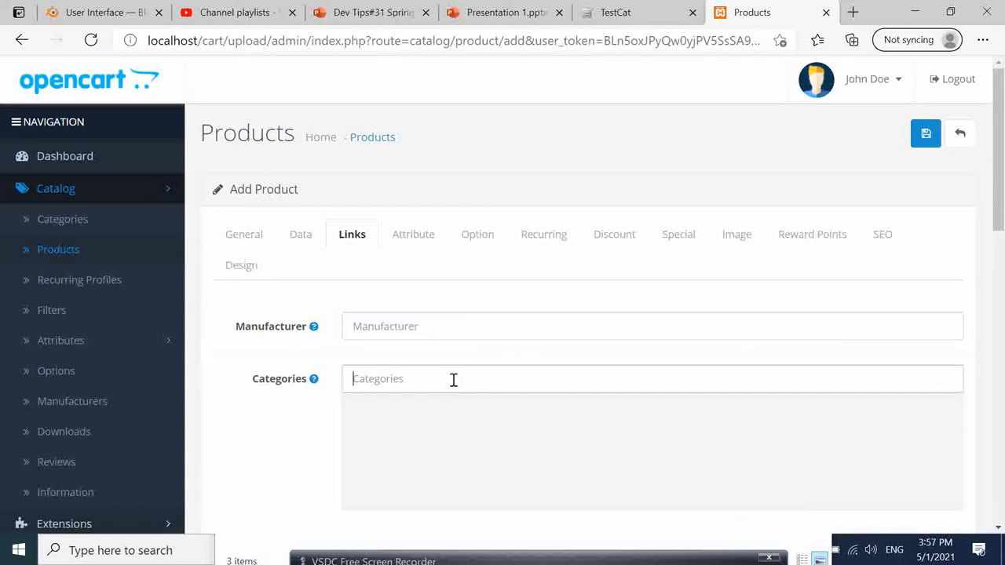
{"action": "left_click", "coordinate": [452, 378]}
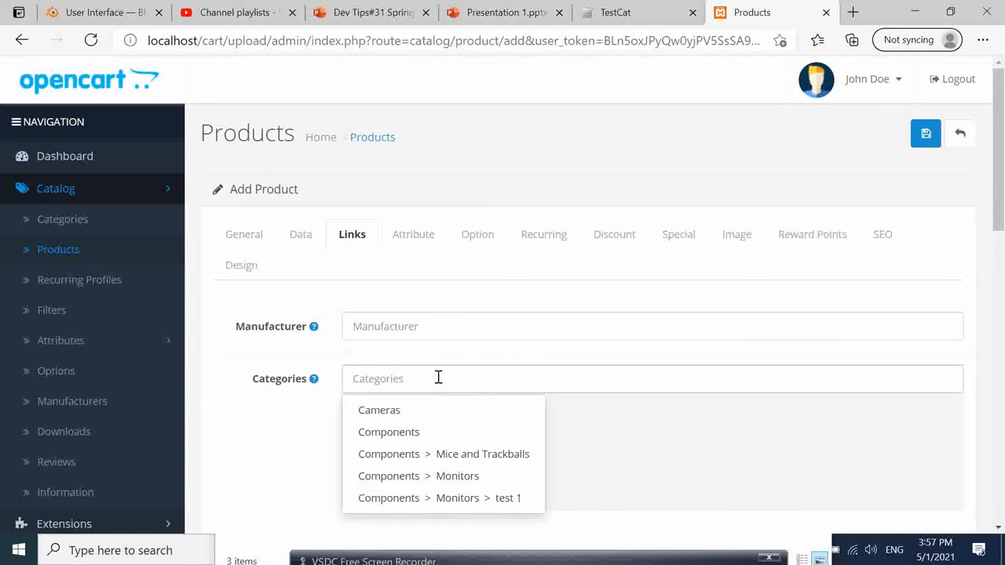
{"action": "left_click", "coordinate": [651, 378]}
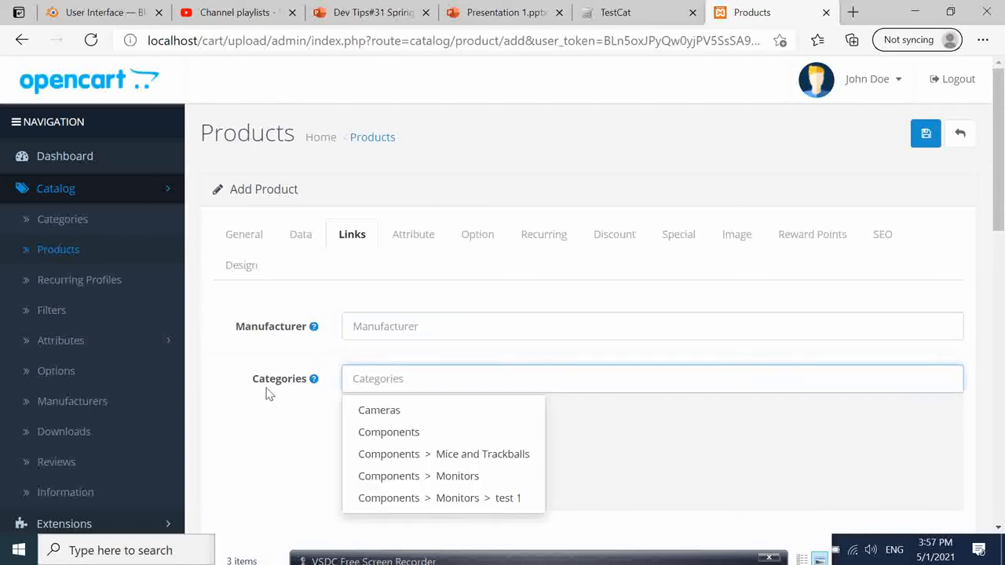
{"action": "mouse_move", "coordinate": [266, 411]}
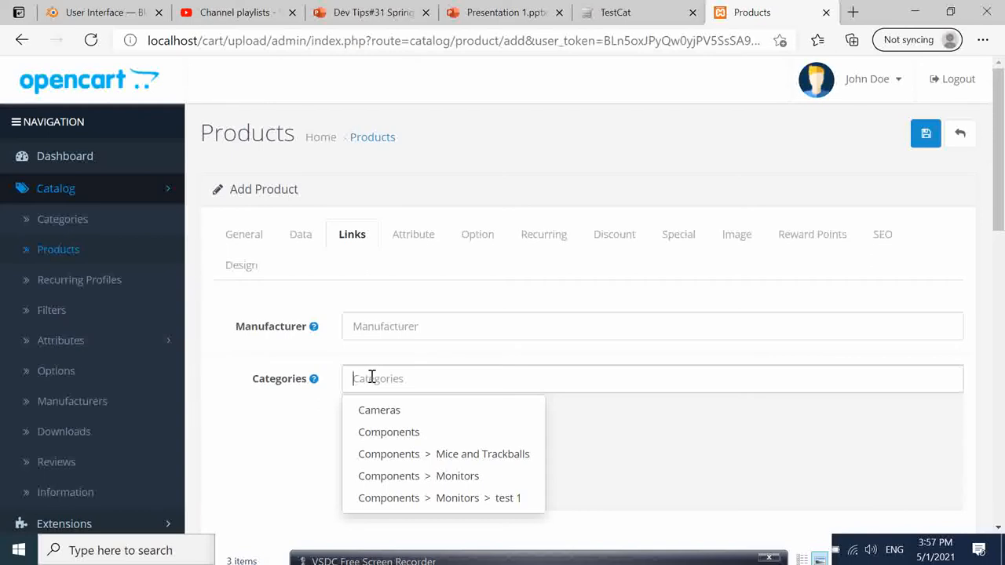
{"action": "type", "text": "testc"}
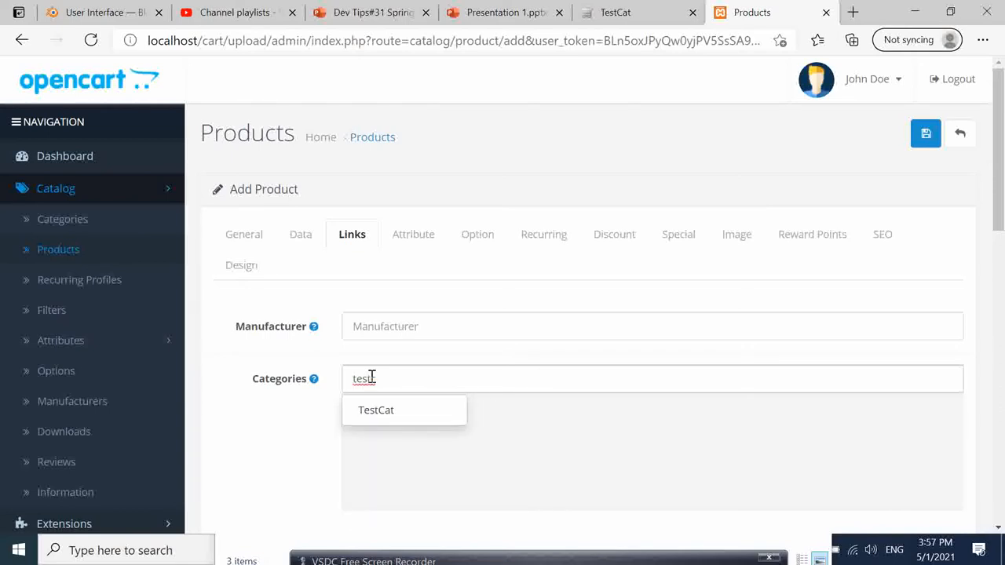
{"action": "left_click", "coordinate": [376, 408]}
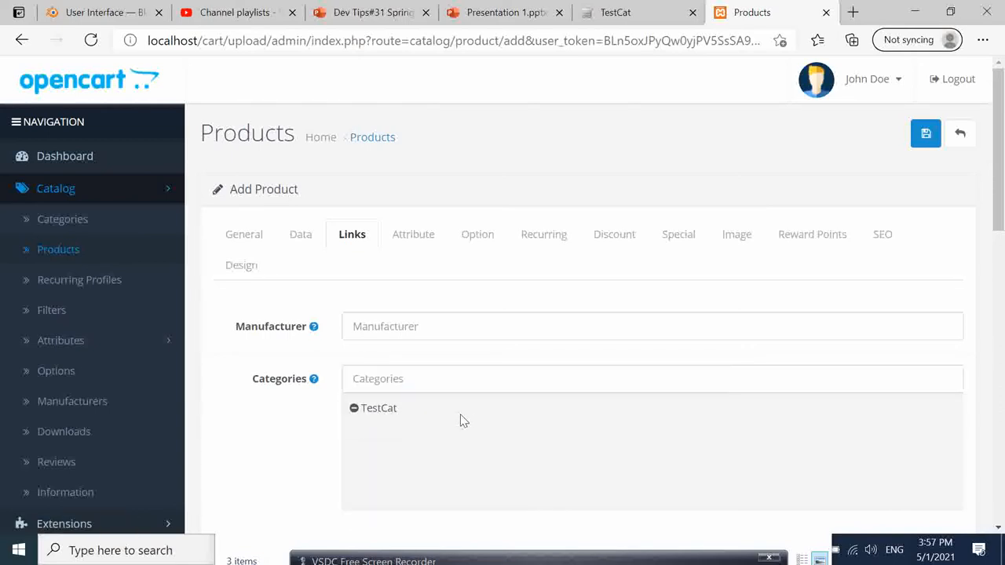
{"action": "left_click", "coordinate": [411, 378]}
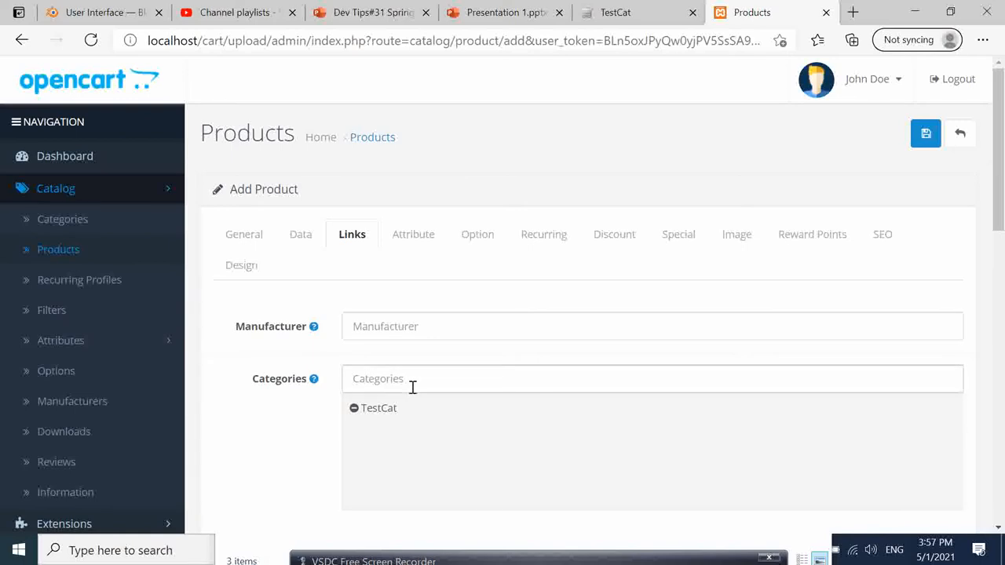
{"action": "mouse_move", "coordinate": [452, 254]}
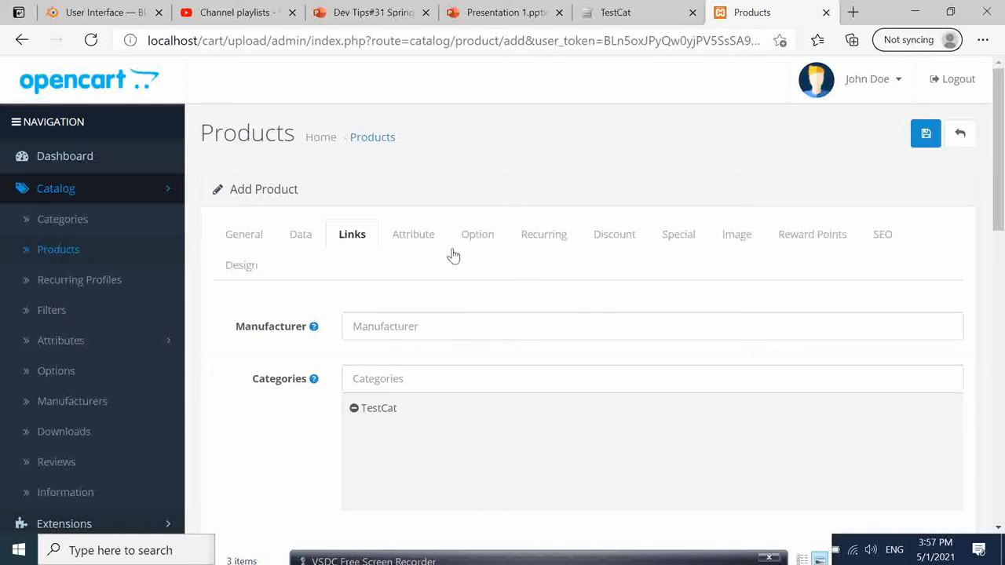
{"action": "mouse_move", "coordinate": [736, 234]}
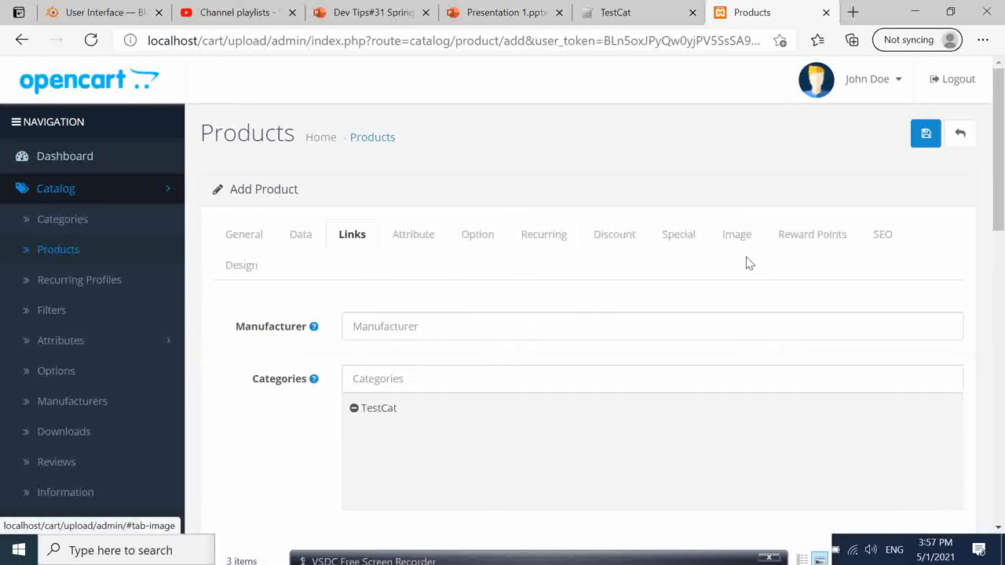
- Briefly check the Image tab and return to the Links tab
{"action": "left_click", "coordinate": [734, 234]}
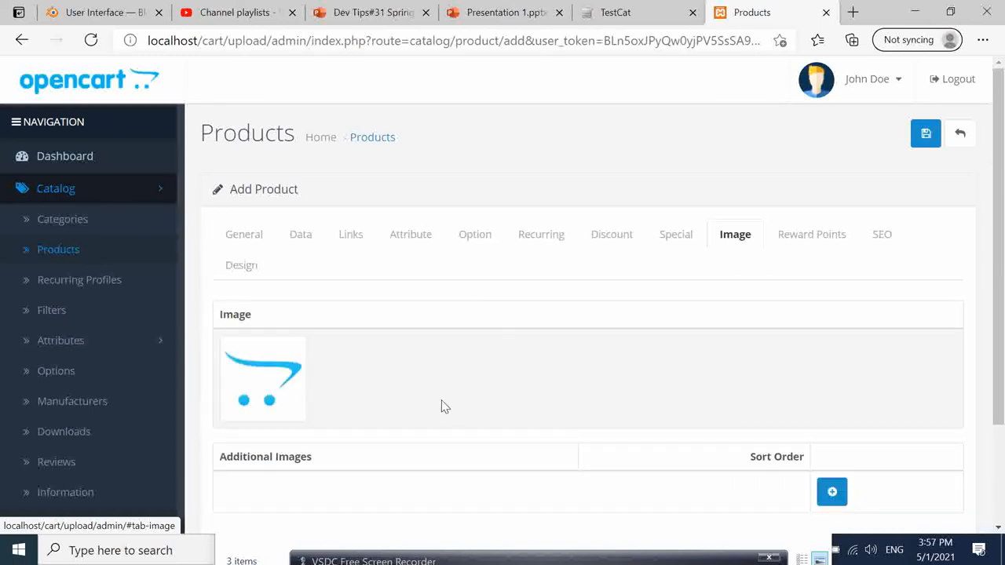
{"action": "scroll", "scroll_direction": "down", "scroll_amount": 3}
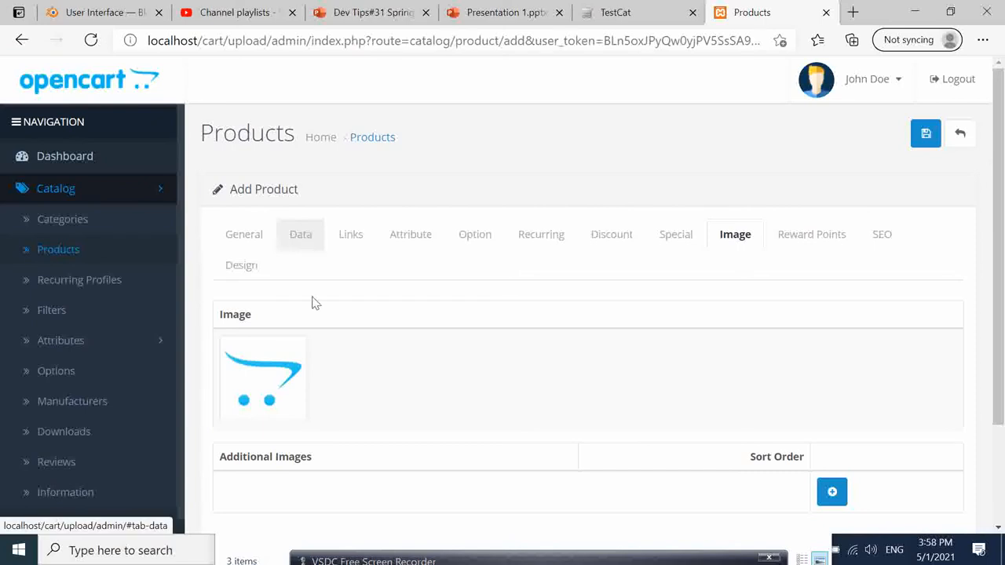
{"action": "left_click", "coordinate": [350, 234]}
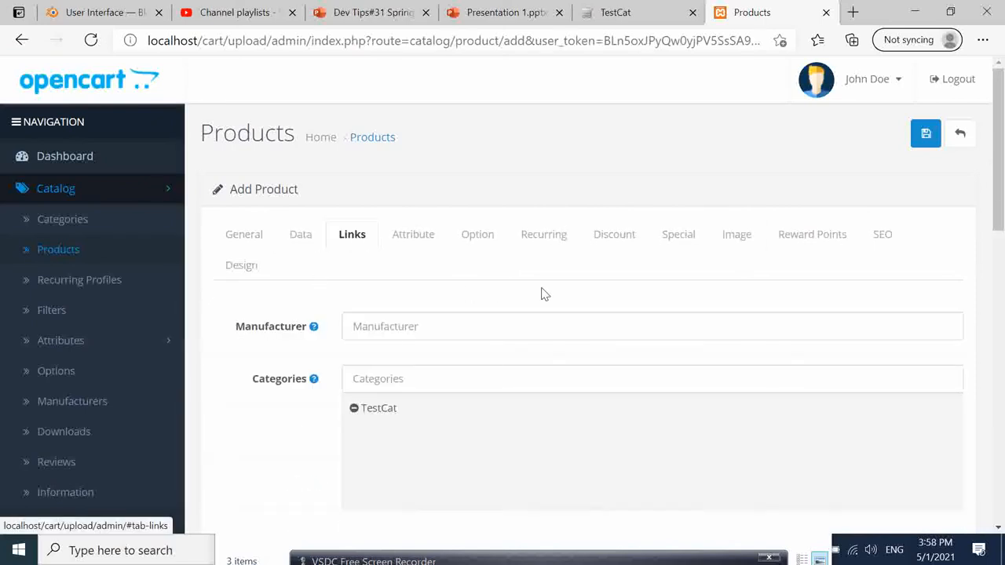
{"action": "mouse_move", "coordinate": [924, 132]}
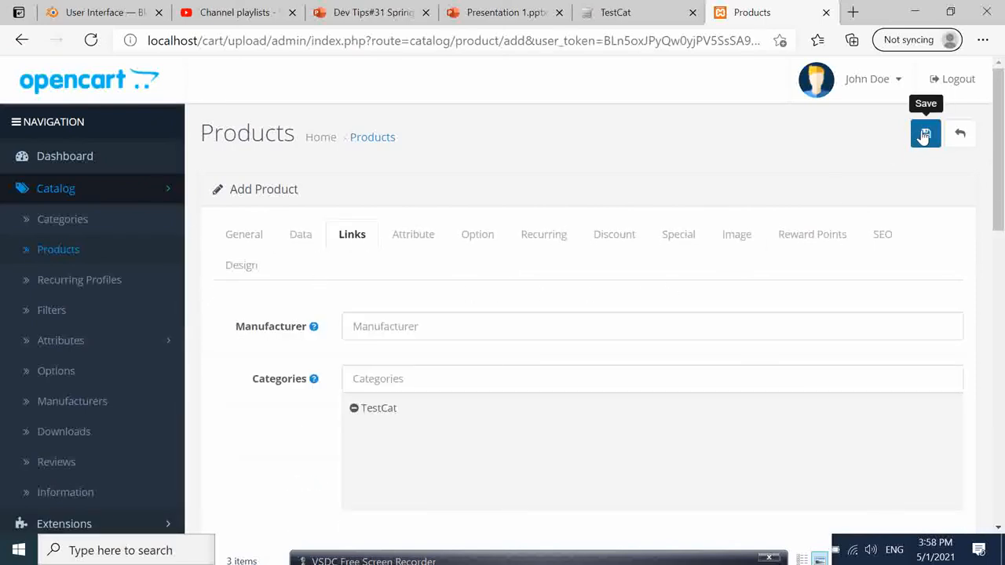
- Save the new product so 'ABC introduction' shows in the product list with a success message
{"action": "left_click", "coordinate": [924, 134]}
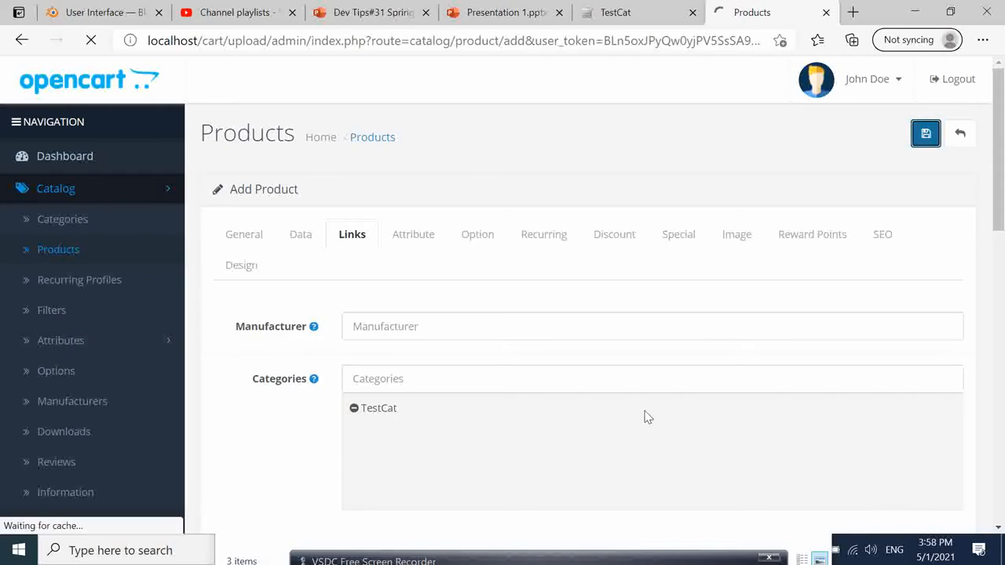
{"action": "left_click", "coordinate": [927, 132]}
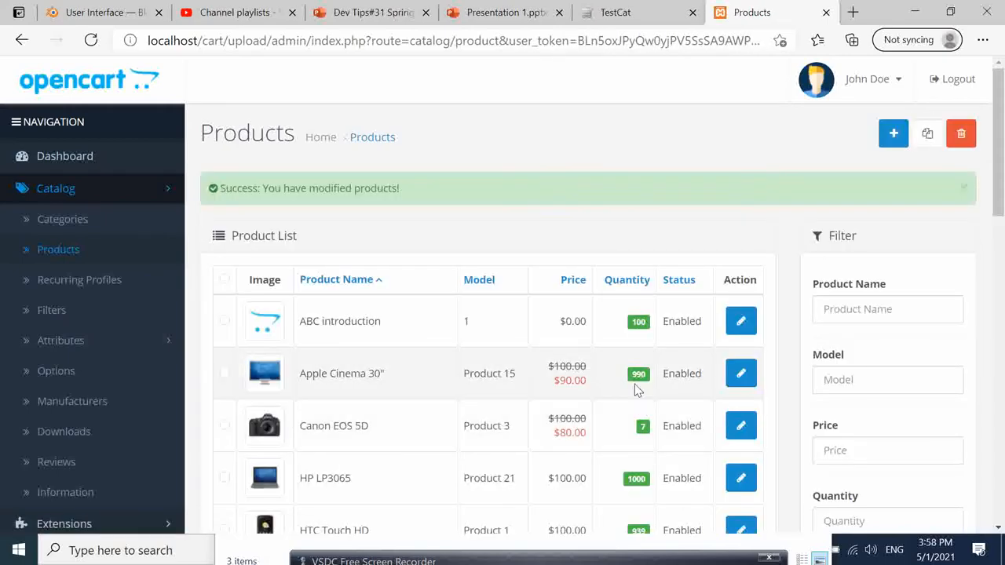
{"action": "scroll", "scroll_direction": "down", "scroll_amount": 3}
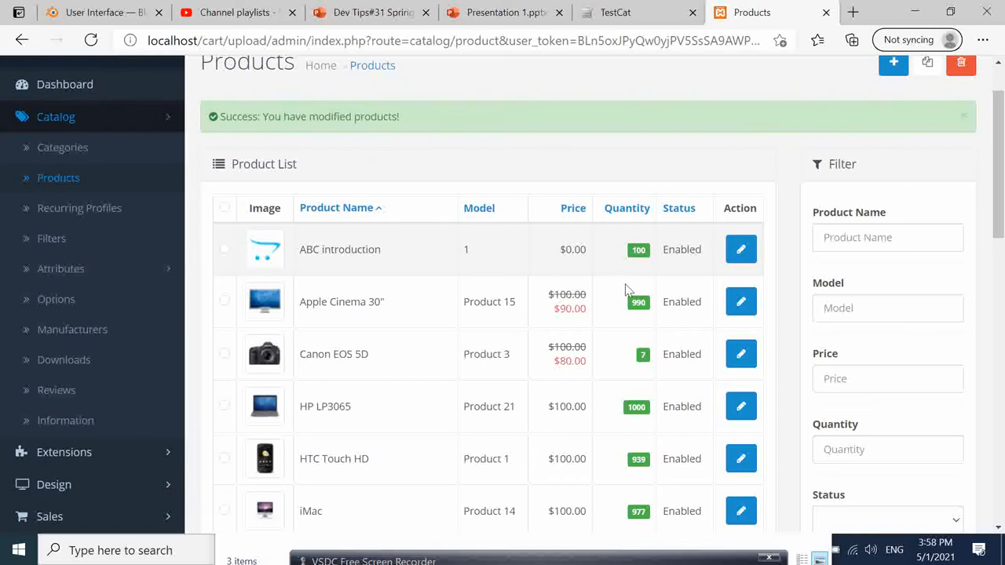
- View the ABC introduction product page under TestCat on the storefront, then return to the admin list
{"action": "left_click", "coordinate": [628, 13]}
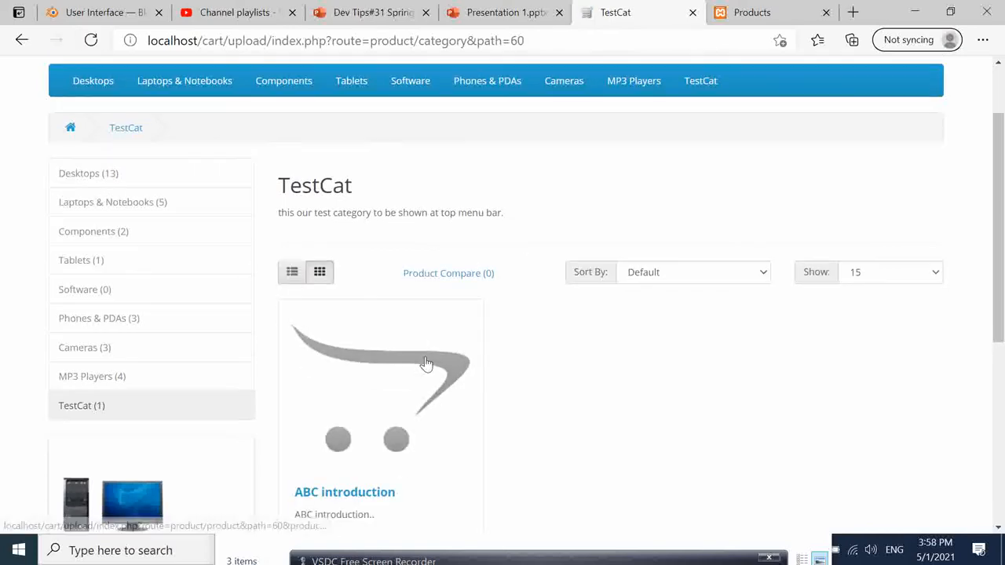
{"action": "scroll", "scroll_direction": "down", "scroll_amount": 3}
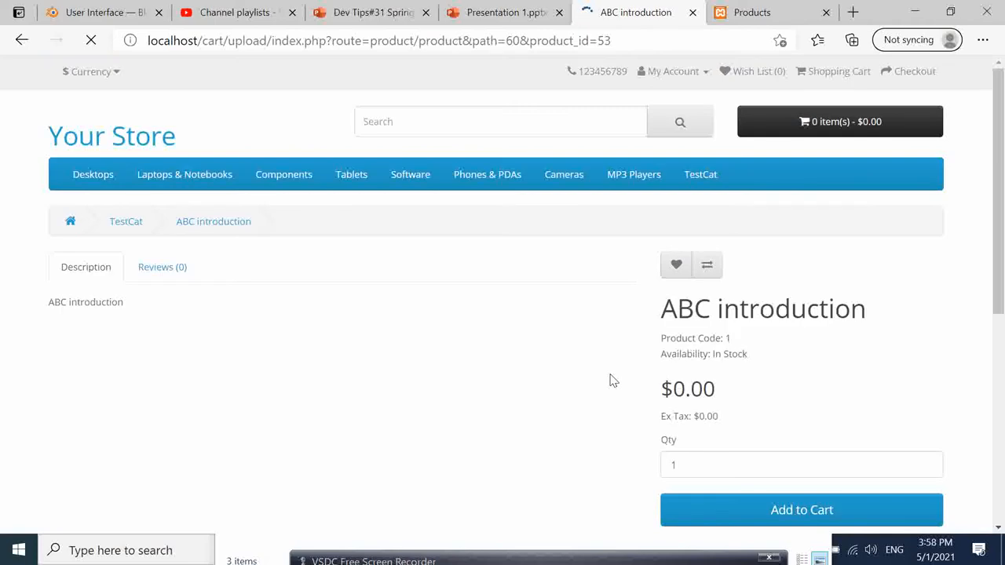
{"action": "scroll", "scroll_direction": "down", "scroll_amount": 3}
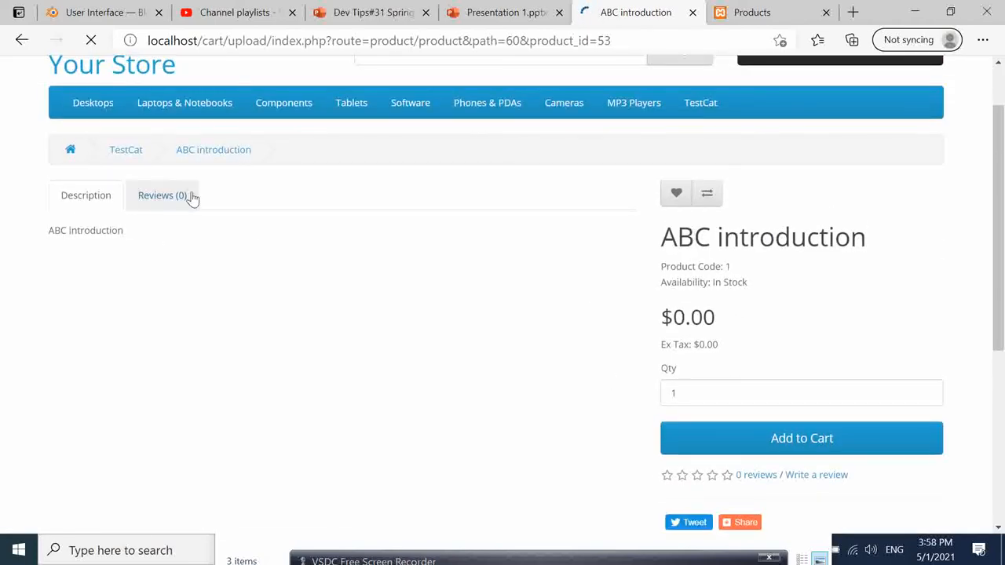
{"action": "scroll", "scroll_direction": "down", "scroll_amount": 3}
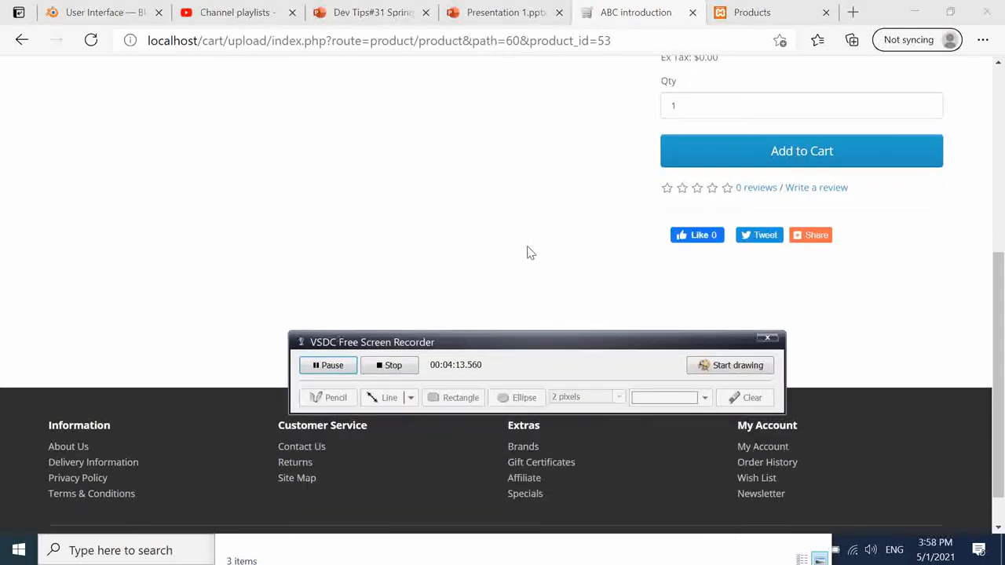
{"action": "mouse_move", "coordinate": [540, 249]}
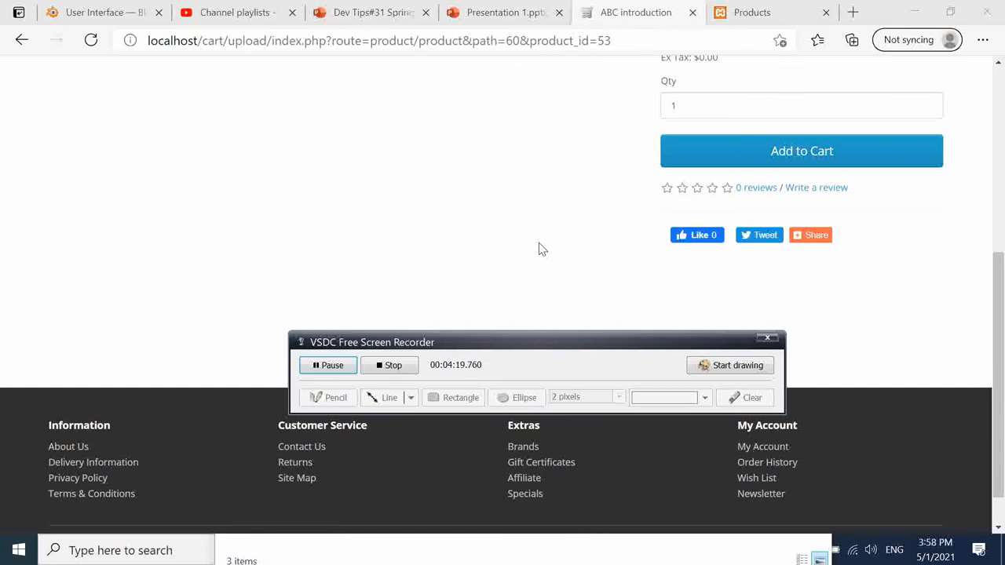
{"action": "left_click", "coordinate": [750, 12]}
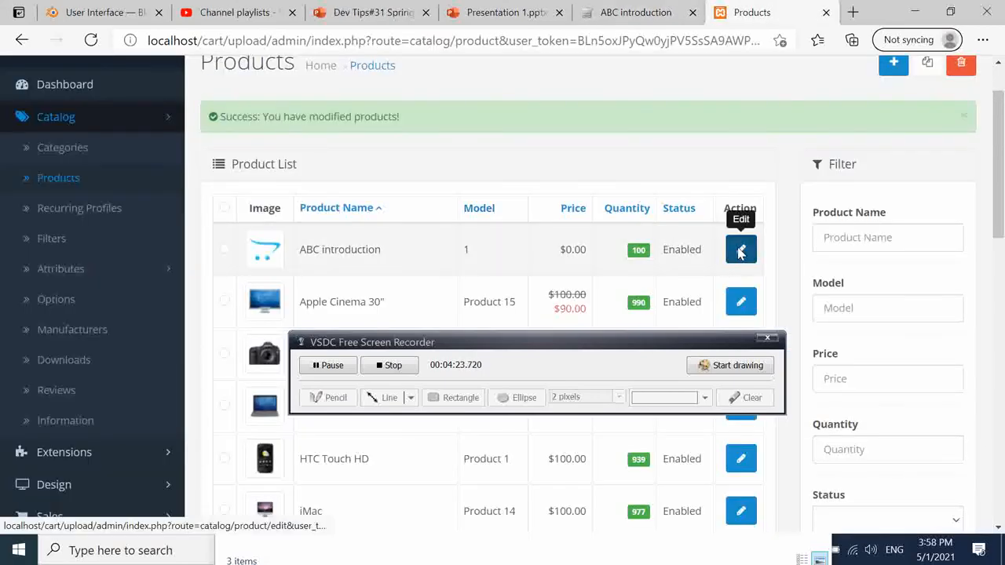
- Open ABC introduction for editing from the product list
{"action": "left_click", "coordinate": [740, 248]}
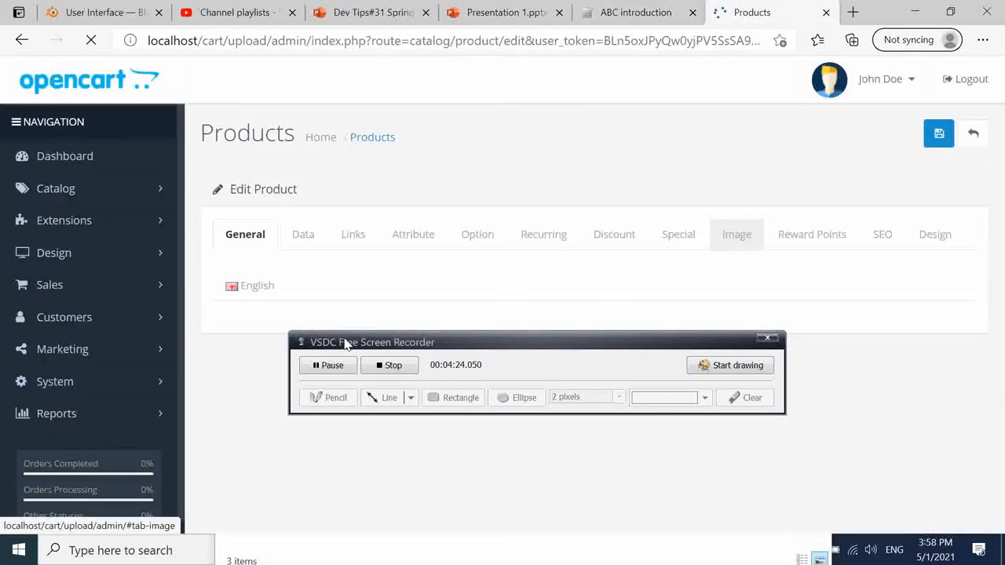
{"action": "scroll", "scroll_direction": "down", "scroll_amount": 3}
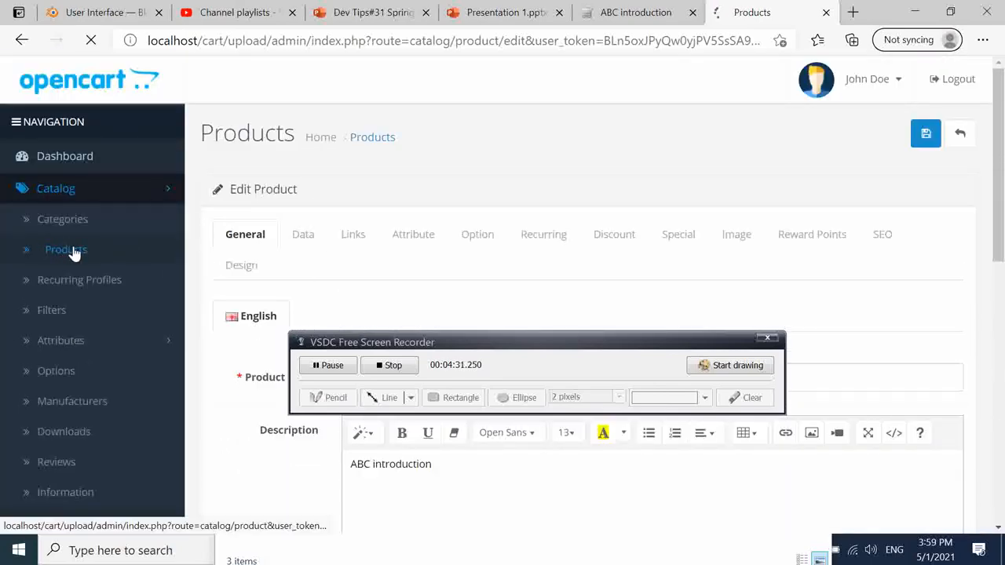
{"action": "left_click", "coordinate": [66, 248]}
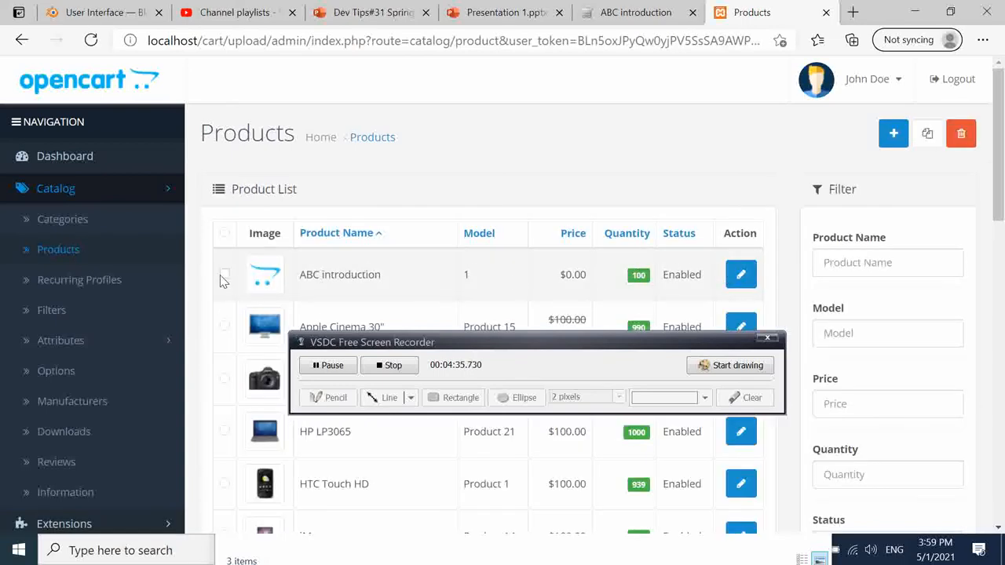
{"action": "mouse_move", "coordinate": [740, 274]}
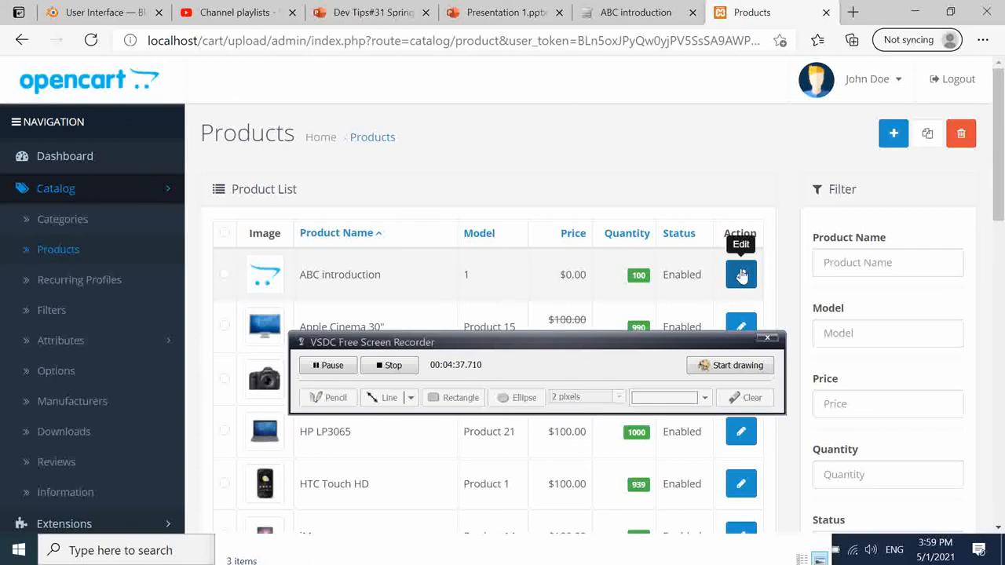
{"action": "left_click", "coordinate": [740, 274]}
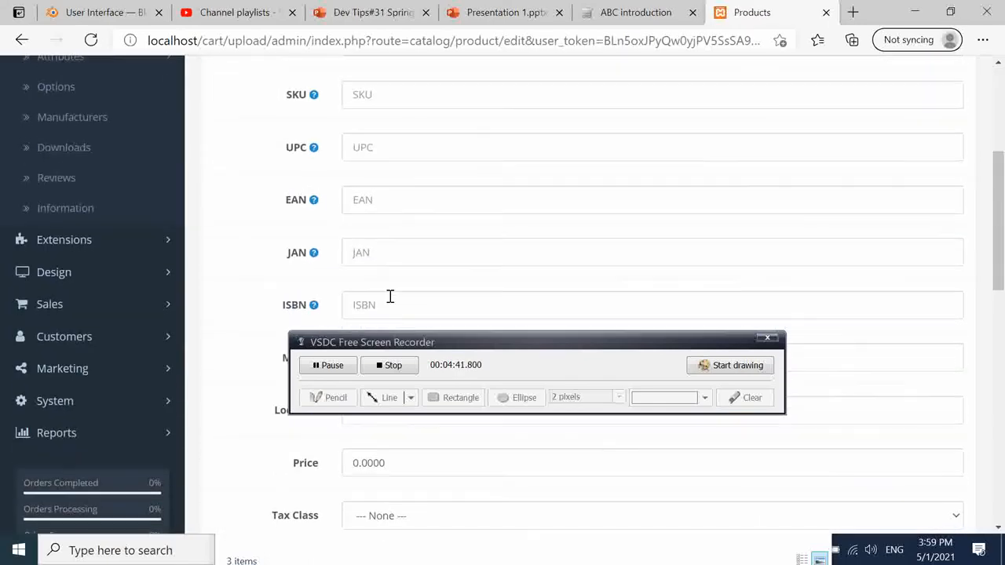
{"action": "scroll", "scroll_direction": "down", "scroll_amount": 3}
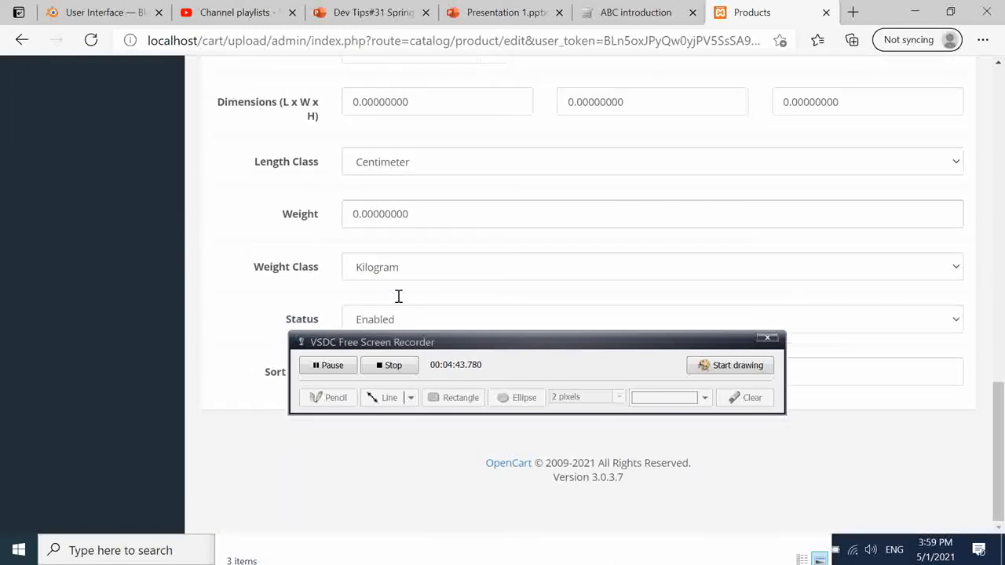
- Review its Data tab fields: model 1, quantity 100, price and enabled status
{"action": "left_click", "coordinate": [954, 319]}
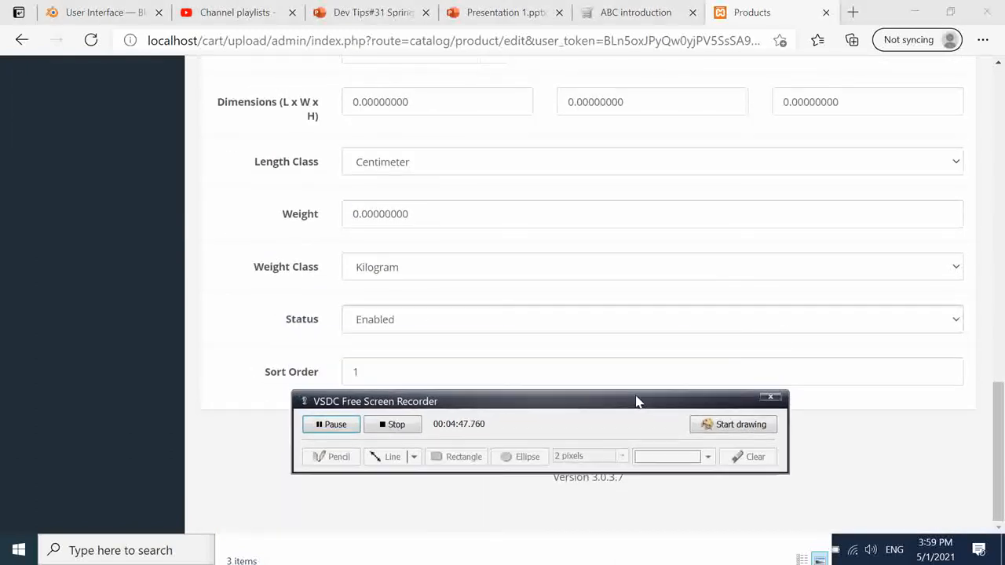
{"action": "left_click", "coordinate": [651, 318]}
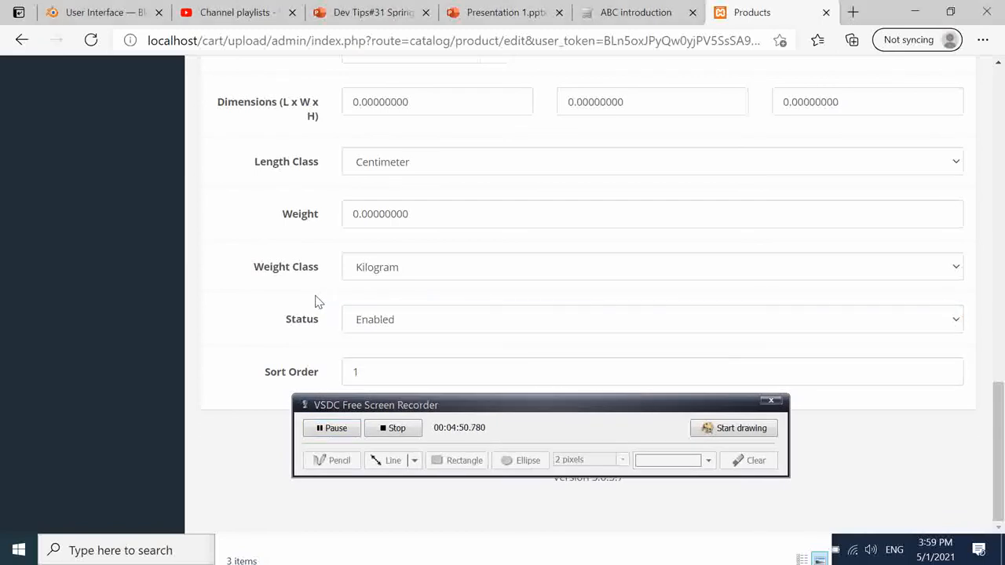
{"action": "mouse_move", "coordinate": [600, 321]}
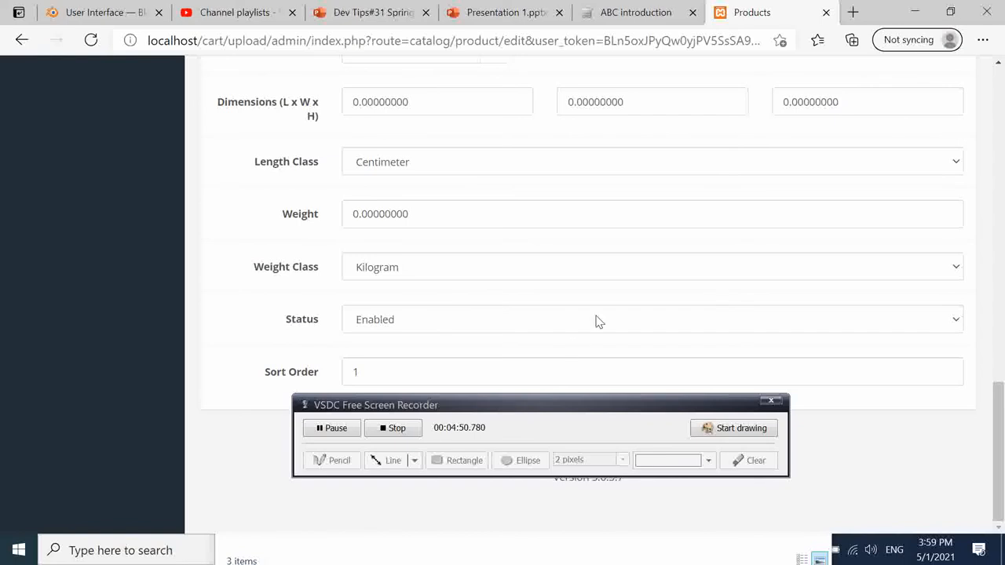
{"action": "mouse_move", "coordinate": [612, 292]}
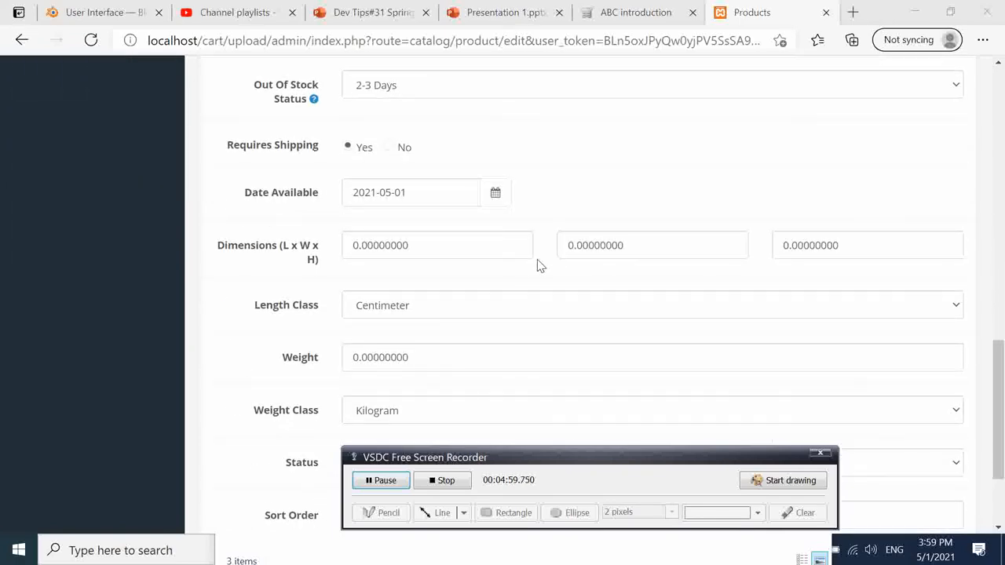
{"action": "mouse_move", "coordinate": [471, 294]}
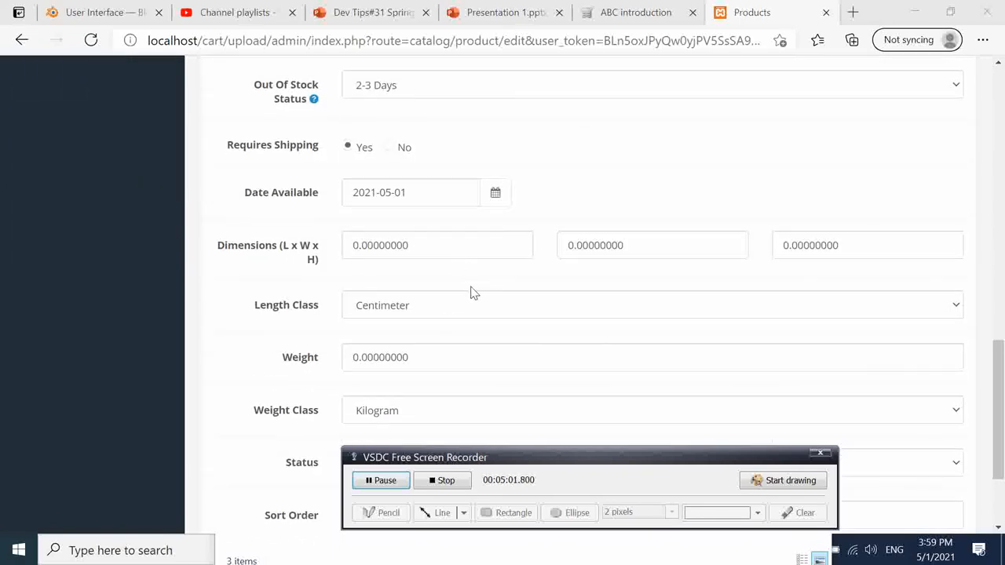
{"action": "scroll", "scroll_direction": "up", "scroll_amount": 3}
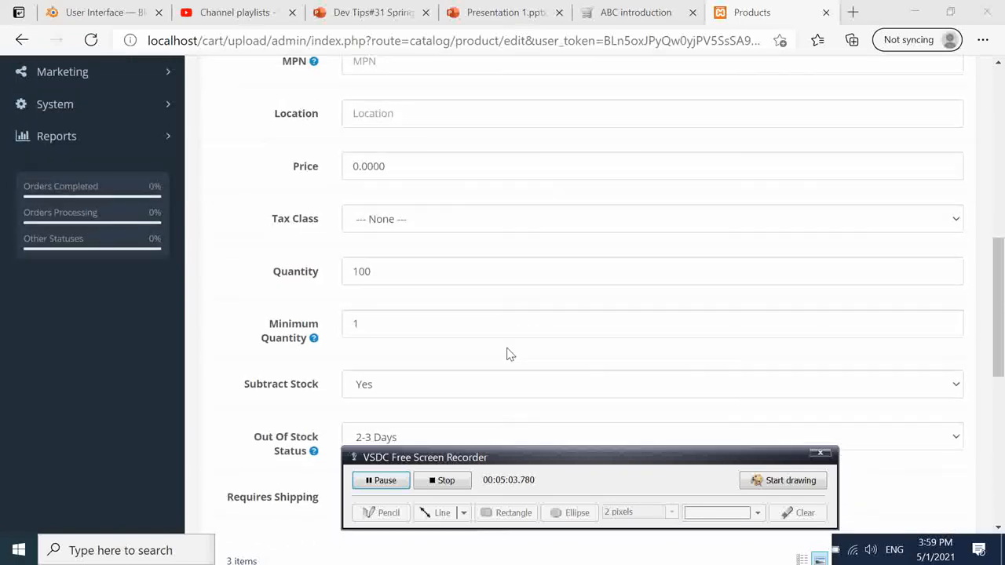
{"action": "scroll", "scroll_direction": "down", "scroll_amount": 3}
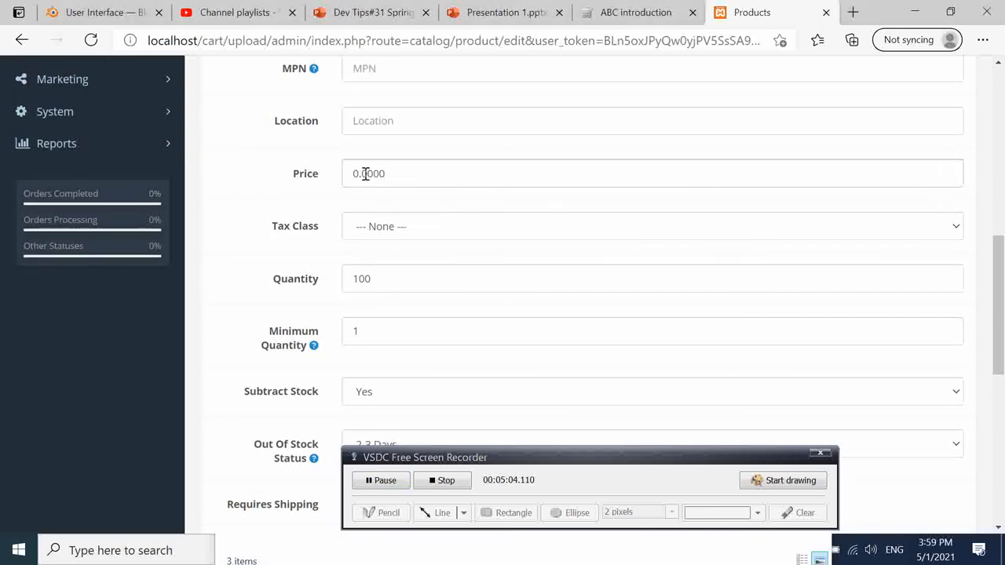
{"action": "left_click", "coordinate": [369, 173]}
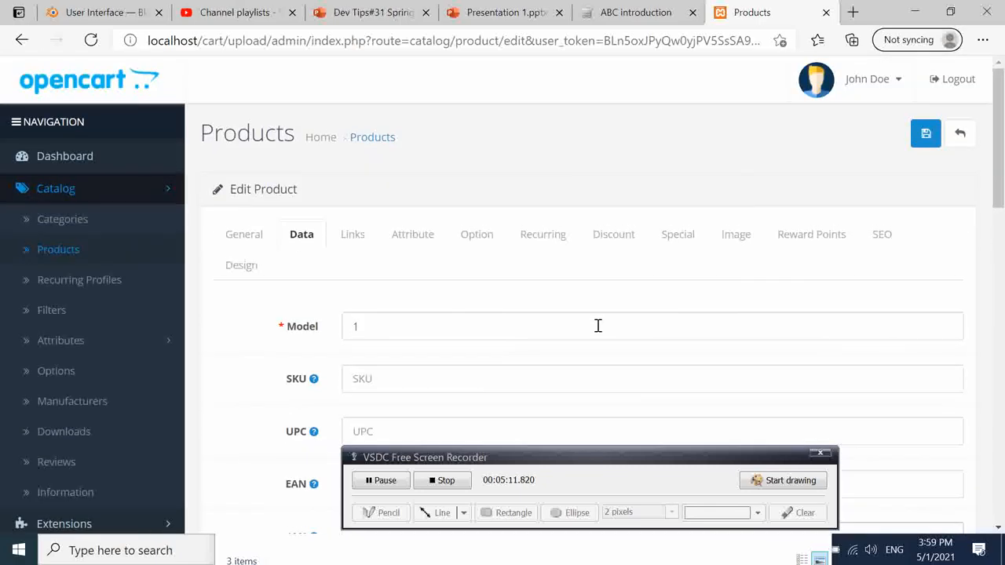
- Show the product's Discount tab, which lists no discounts yet
{"action": "left_click", "coordinate": [612, 234]}
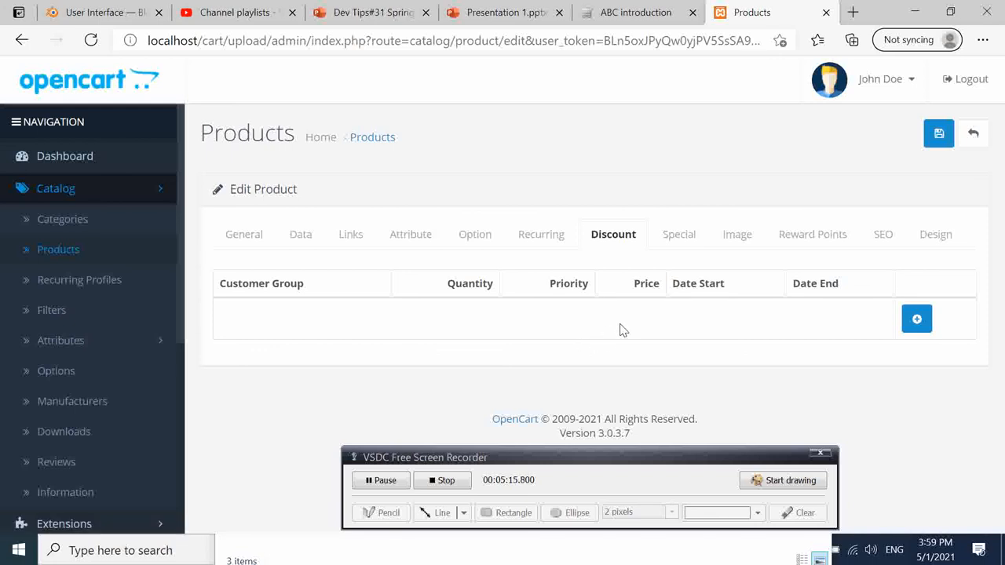
{"action": "mouse_move", "coordinate": [575, 312]}
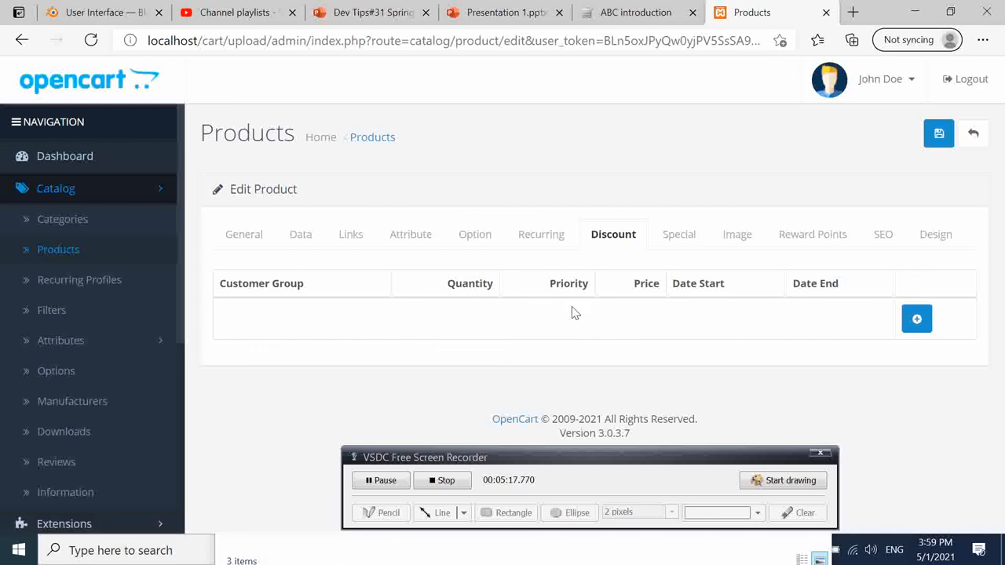
{"action": "mouse_move", "coordinate": [286, 303]}
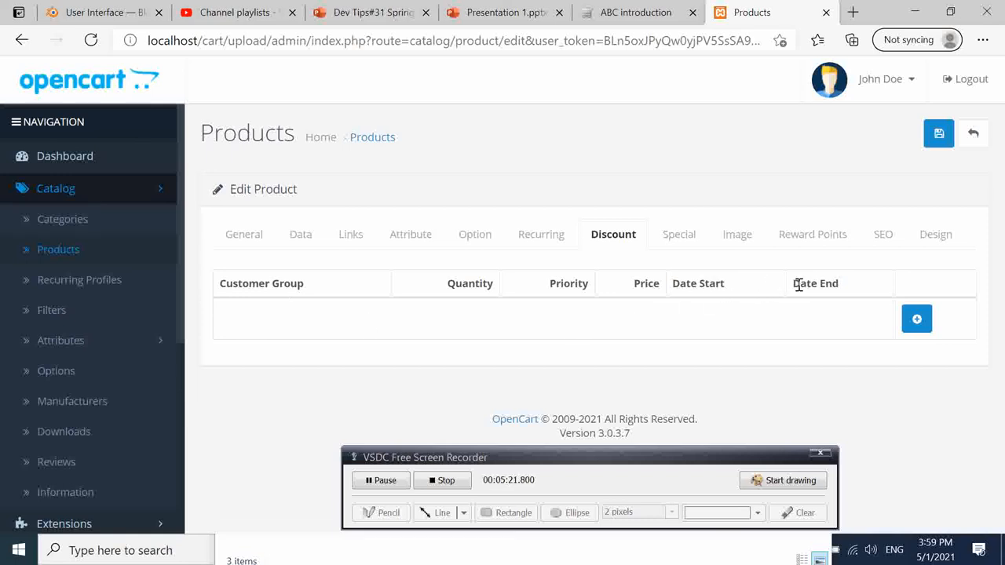
{"action": "mouse_move", "coordinate": [620, 339]}
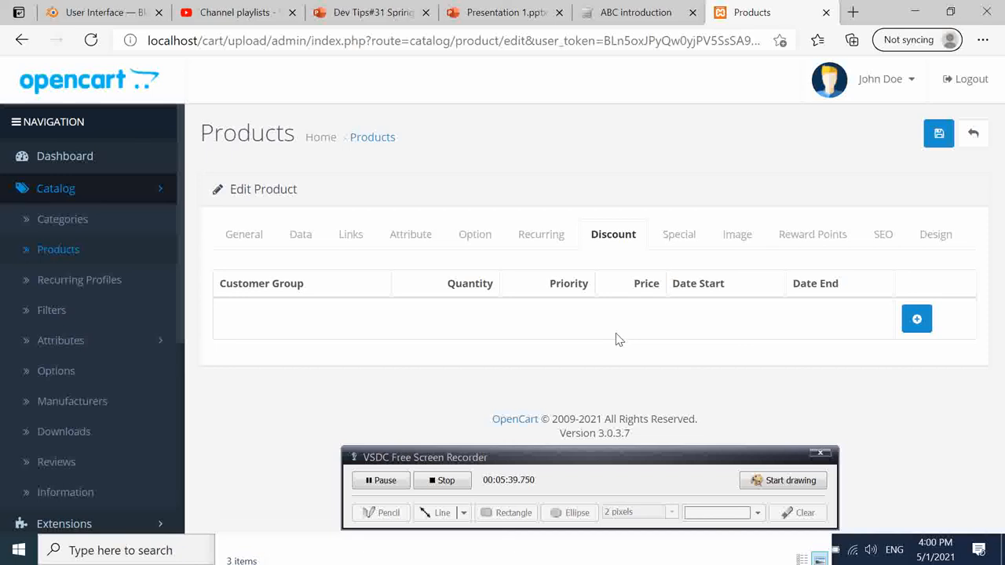
{"action": "mouse_move", "coordinate": [463, 438]}
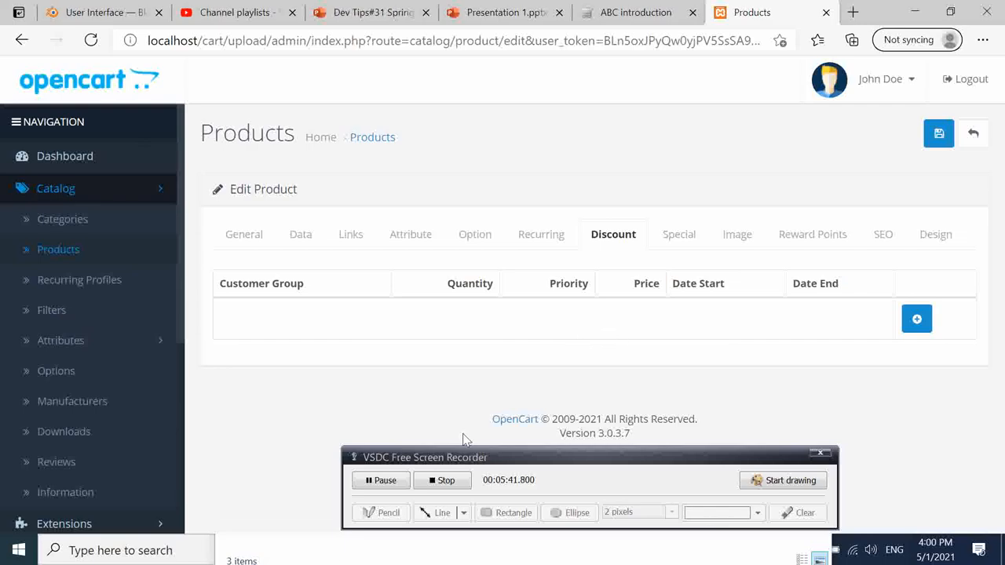